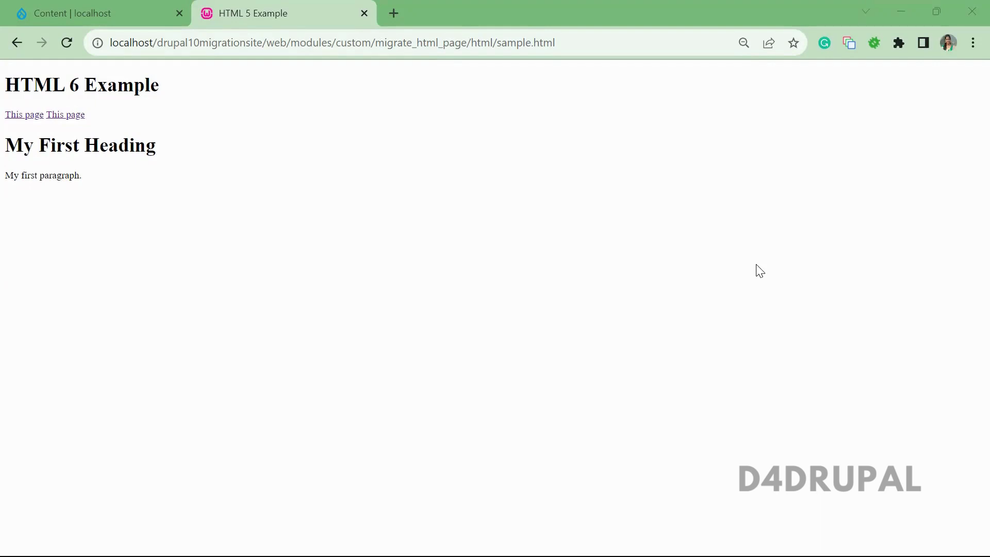
Step: Review the body markup in sample.html, then open the empty migration_html_page.yml
left_click(511, 42)
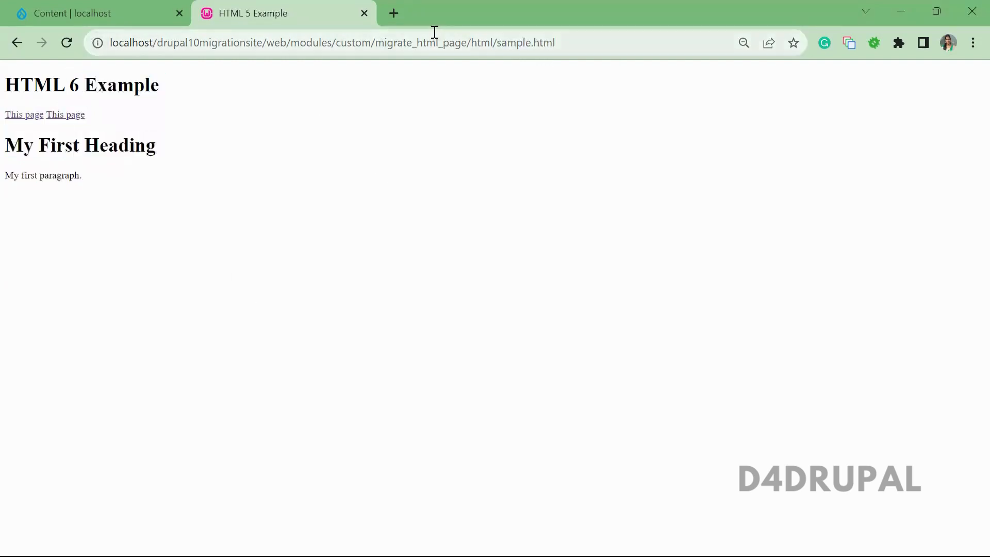
double_click(421, 42)
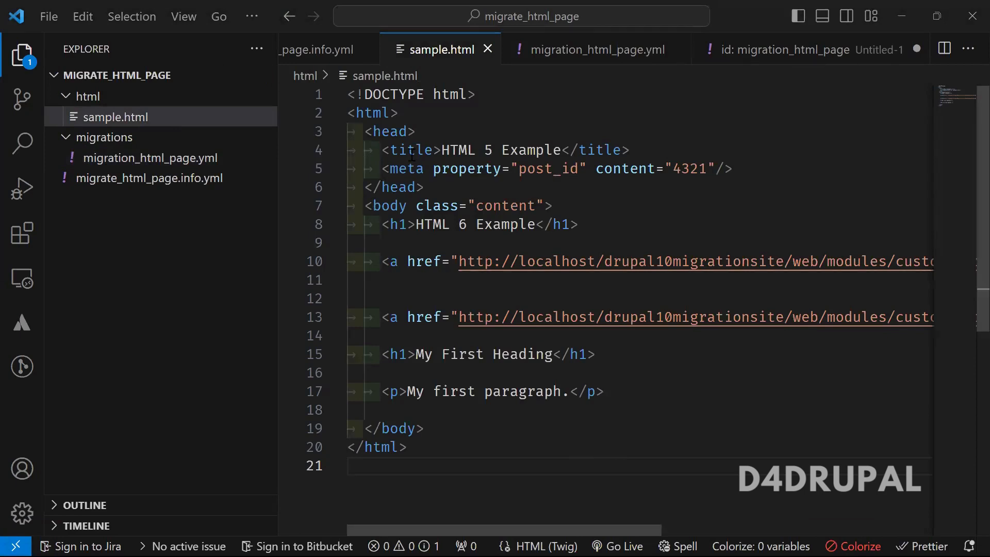
double_click(390, 131)
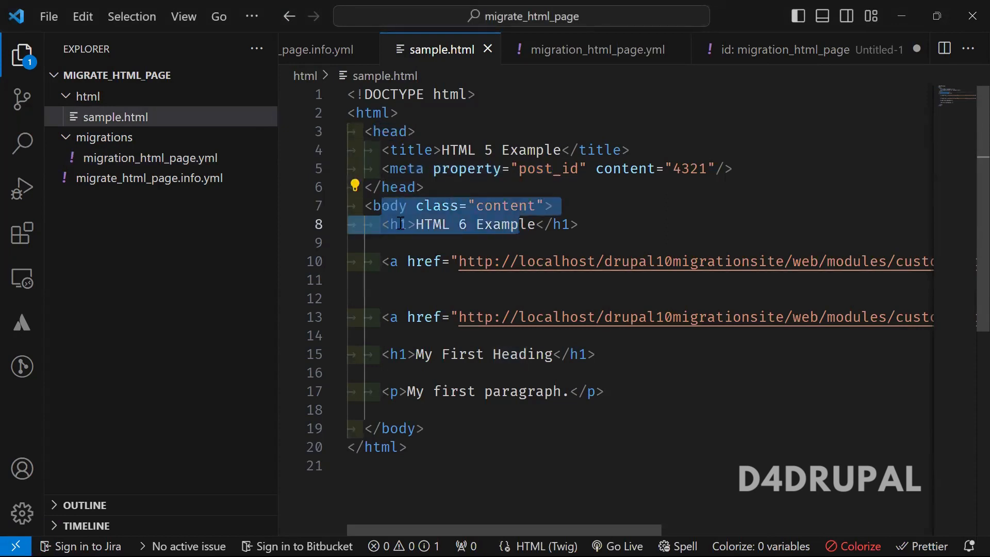
left_click_drag(401, 224, 568, 354)
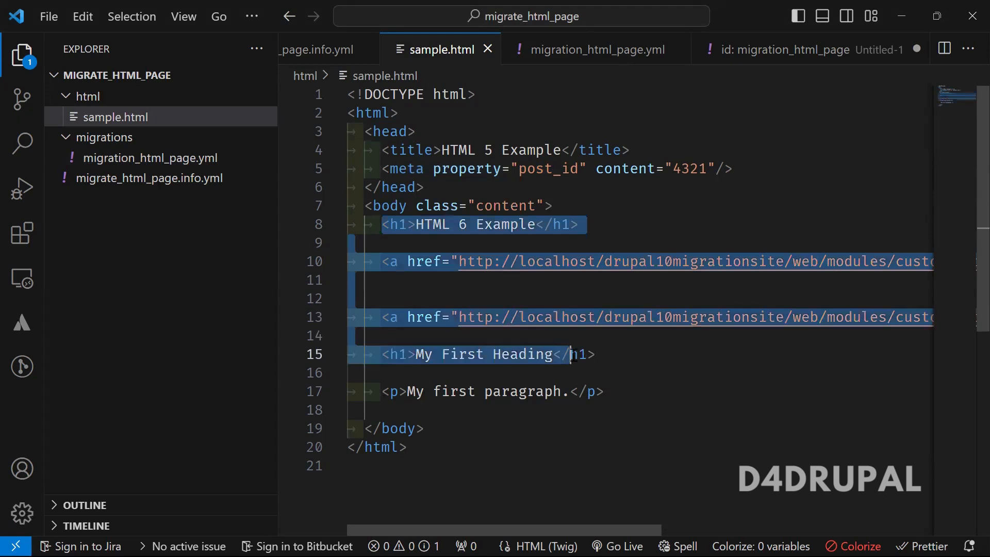
left_click(486, 447)
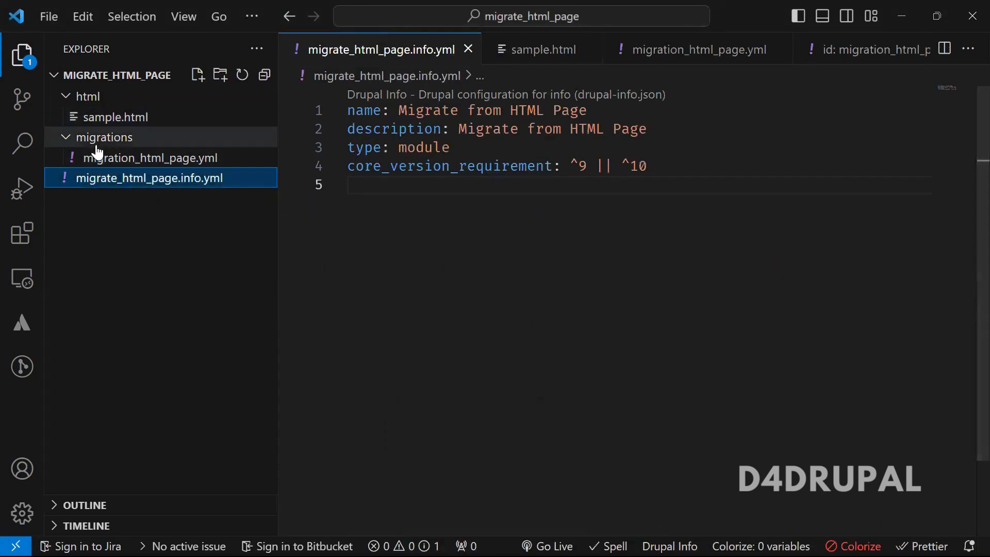
left_click(150, 157)
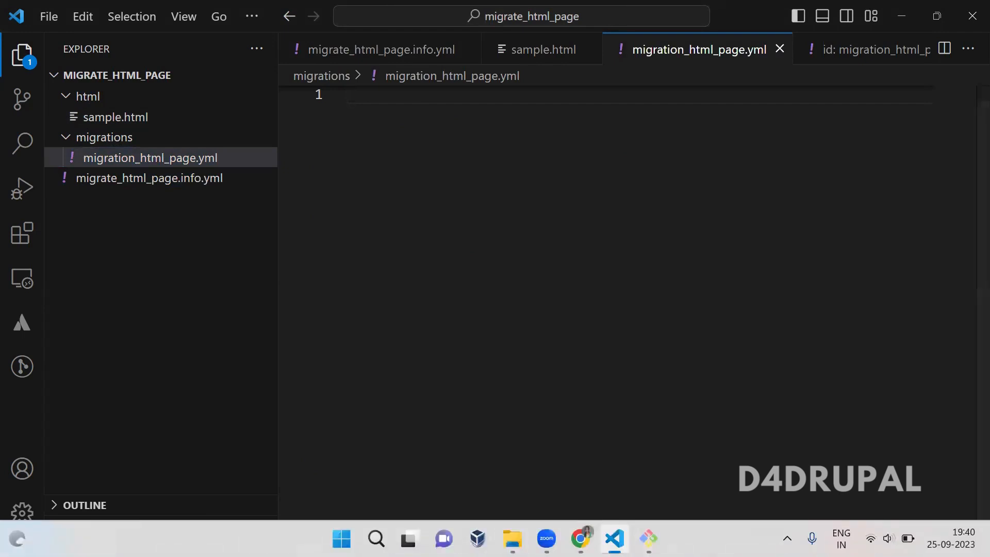
mouse_move(579, 540)
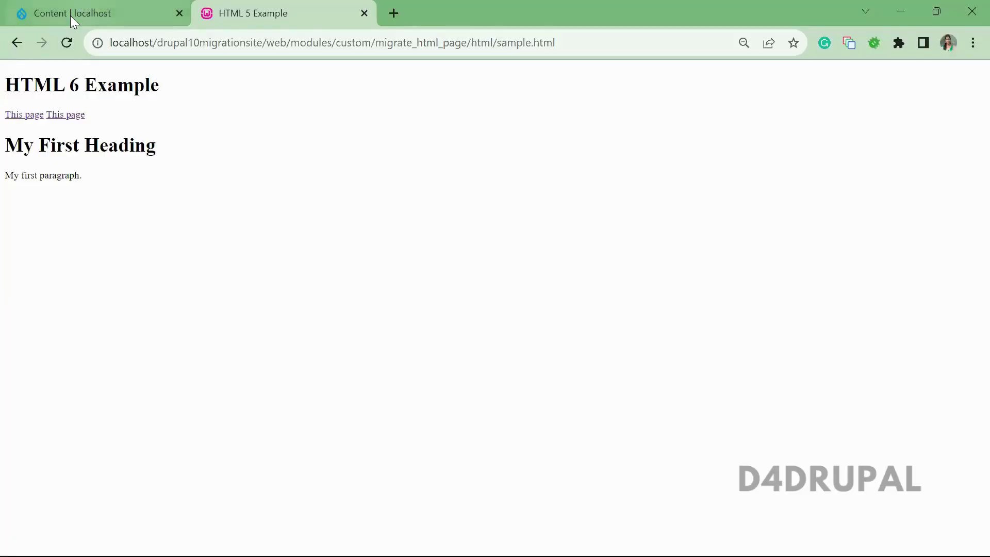
Step: Open the Article content type's Manage fields page and scroll through its fields
left_click(95, 13)
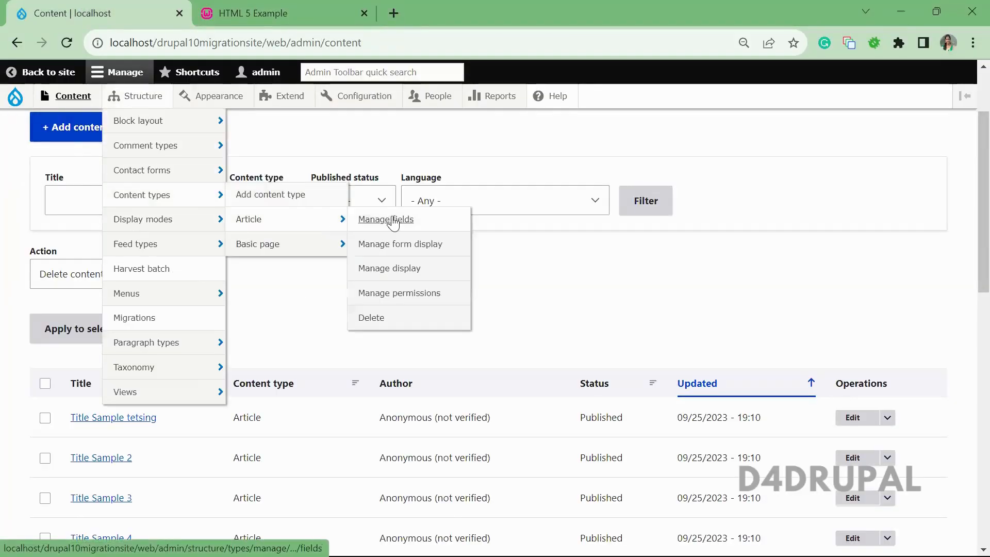
left_click(385, 219)
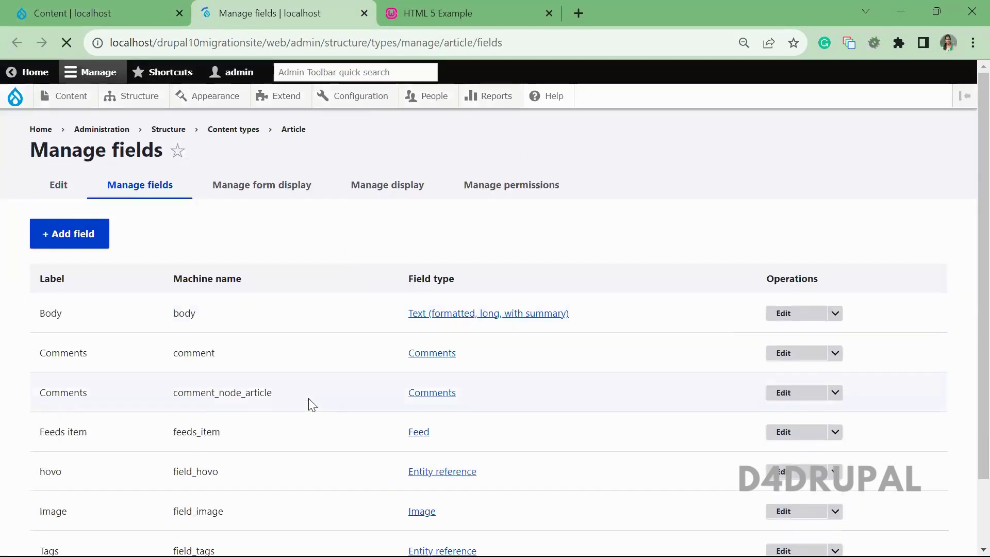
scroll("down", 3)
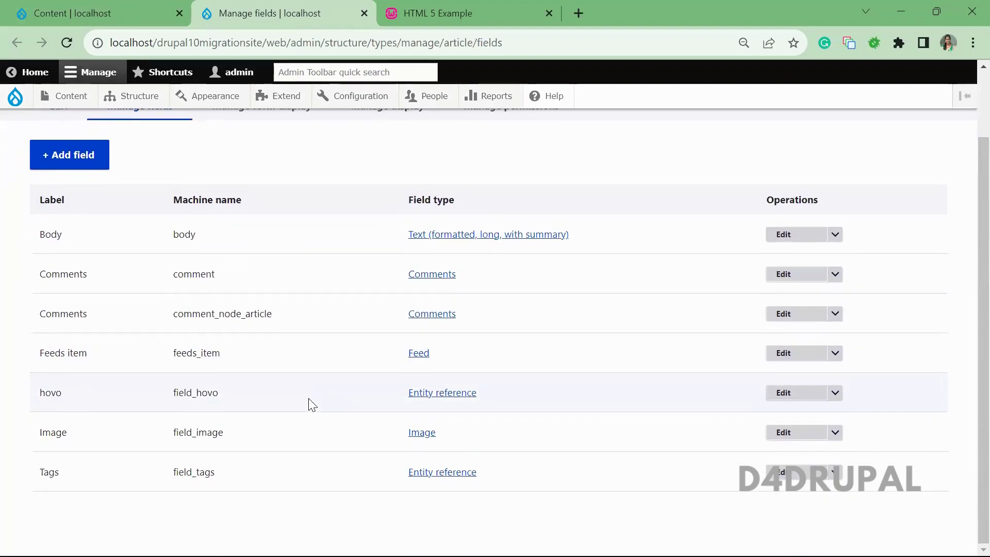
mouse_move(253, 261)
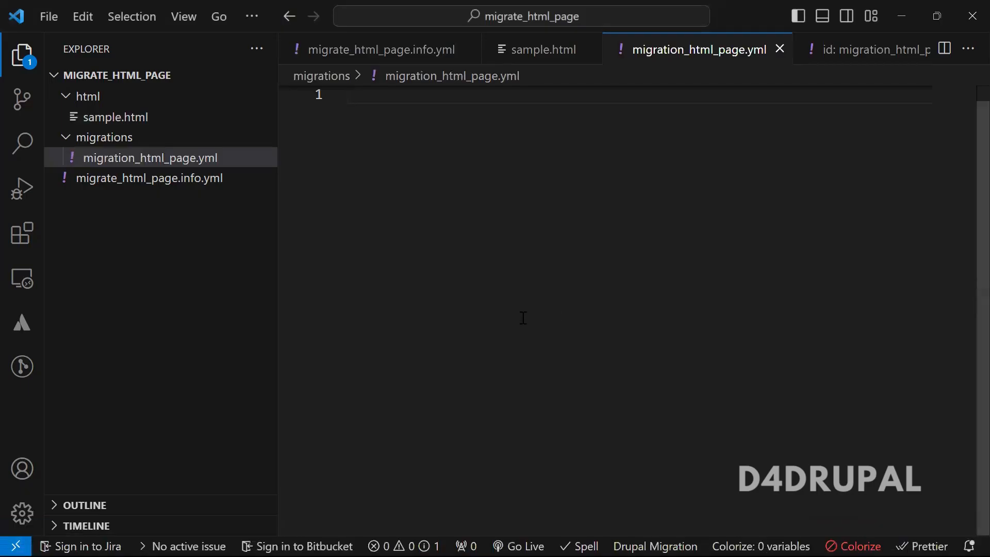
mouse_move(579, 540)
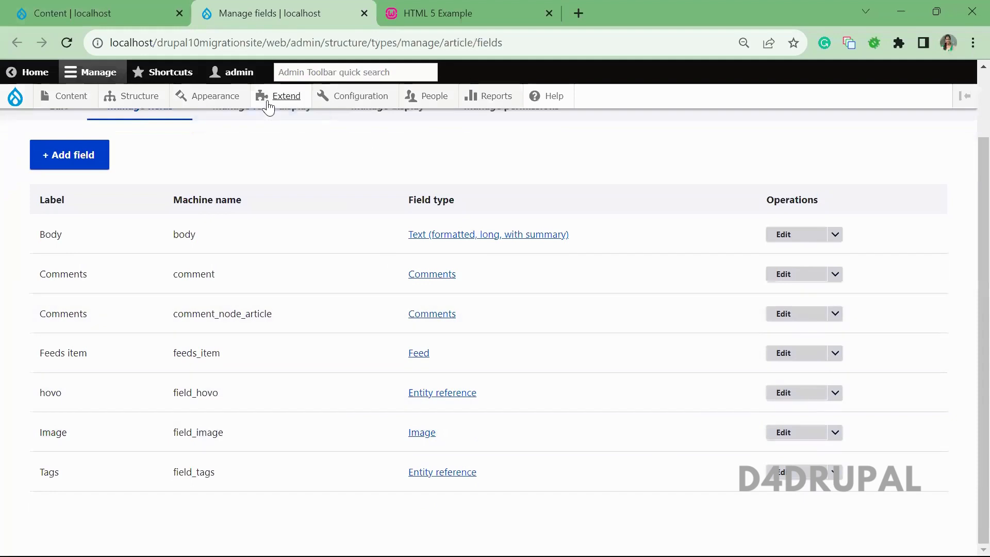
Step: Filter the Extend module list by 'migrate' and scroll to the migration modules
left_click(279, 96)
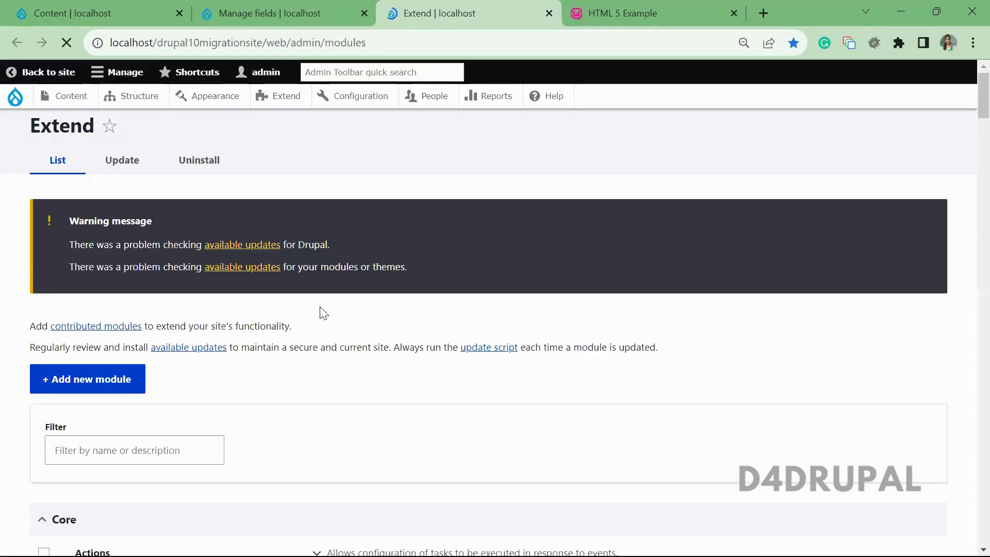
left_click(134, 443)
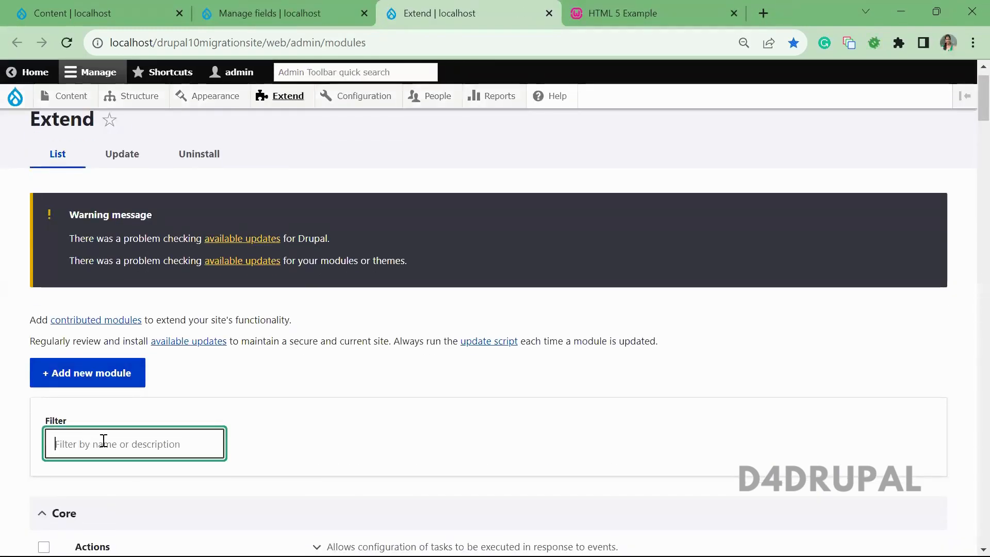
type("migrate")
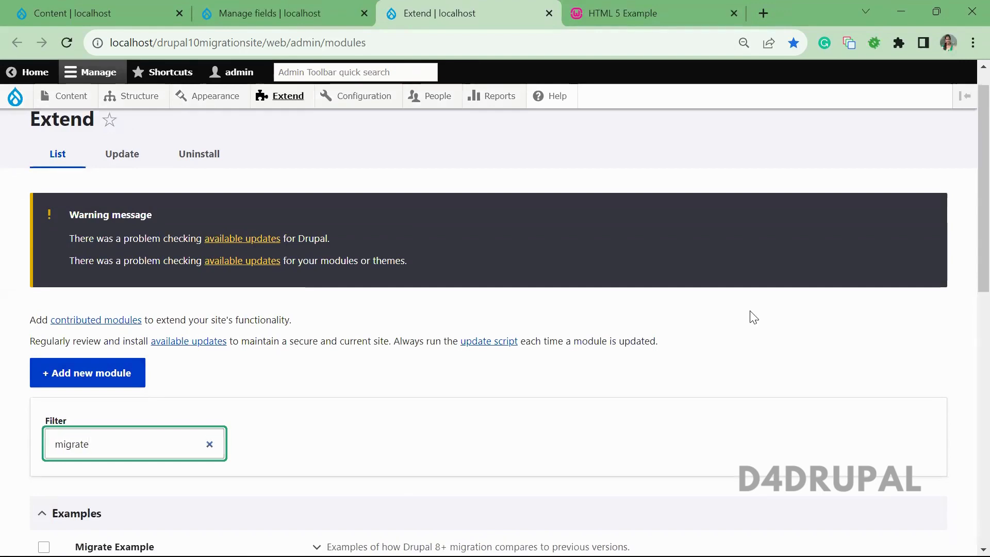
scroll("down", 3)
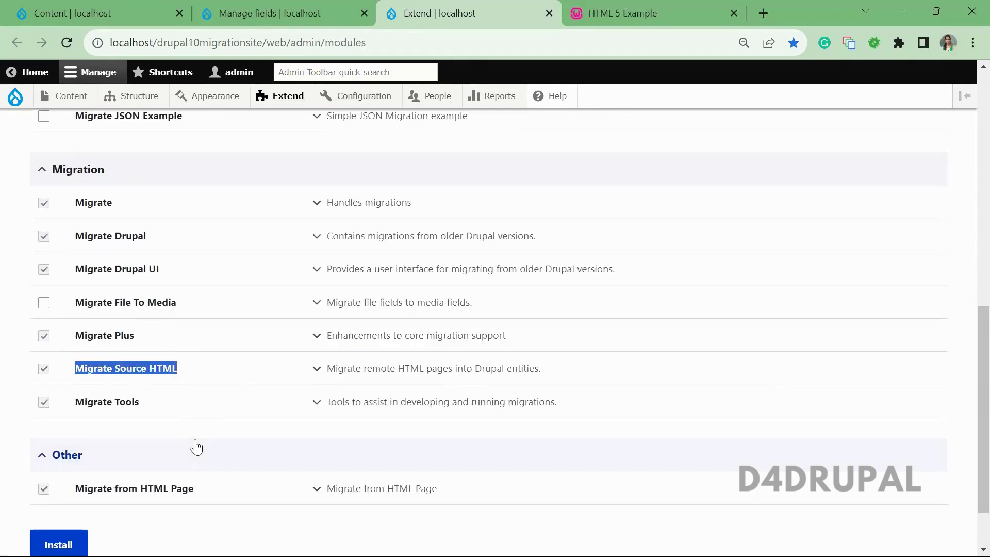
mouse_move(245, 396)
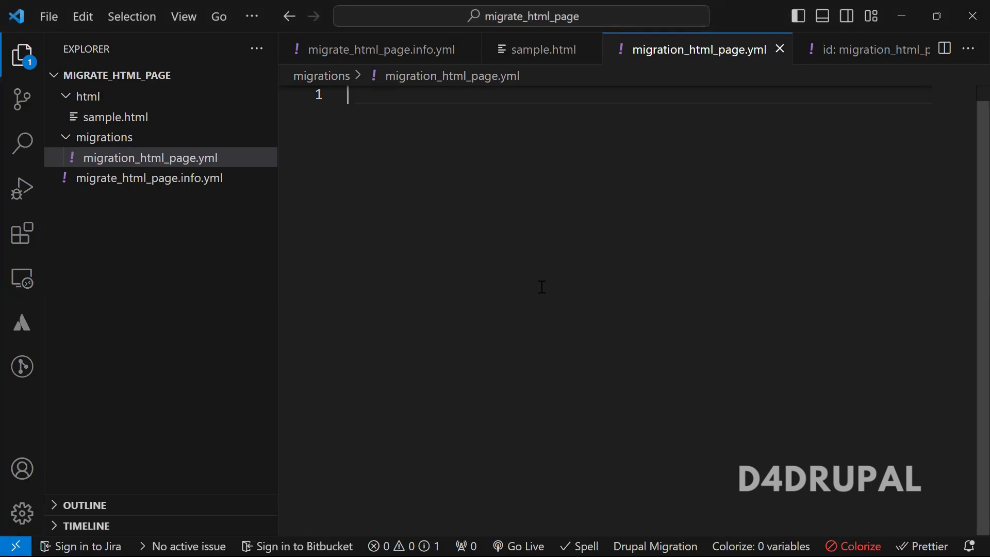
Step: Enter the id migration_html_page and the 'migration from html pa' name line
type("id")
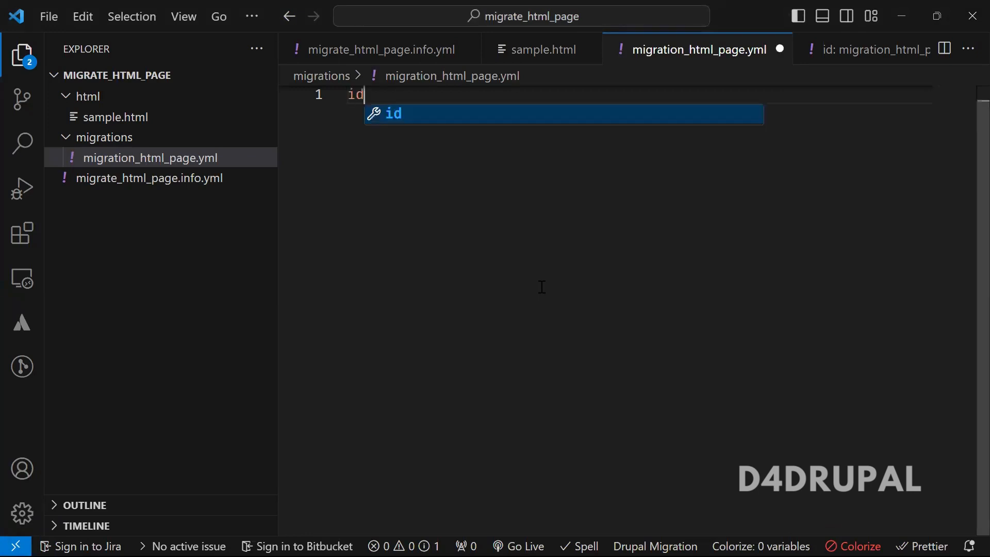
type(": migr")
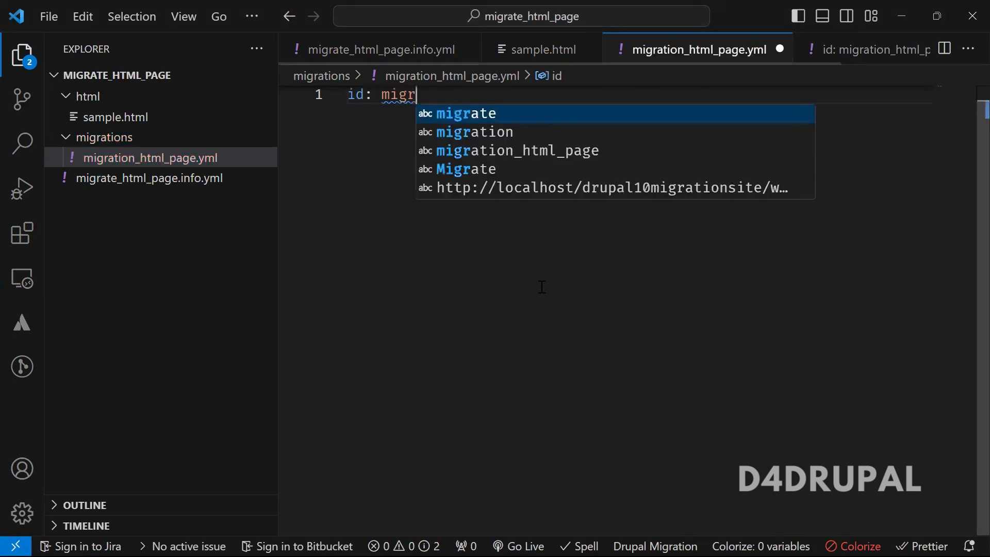
key("Enter")
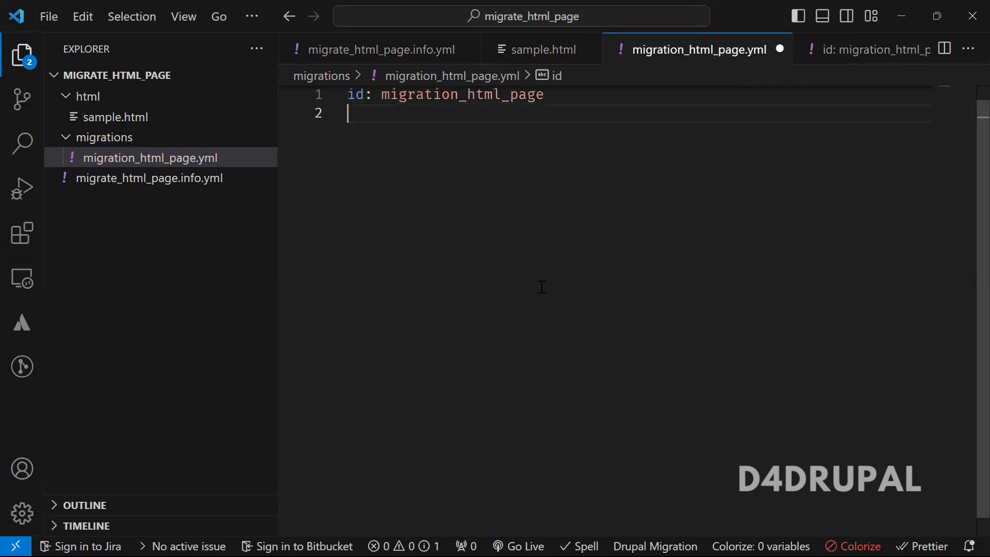
type("name:")
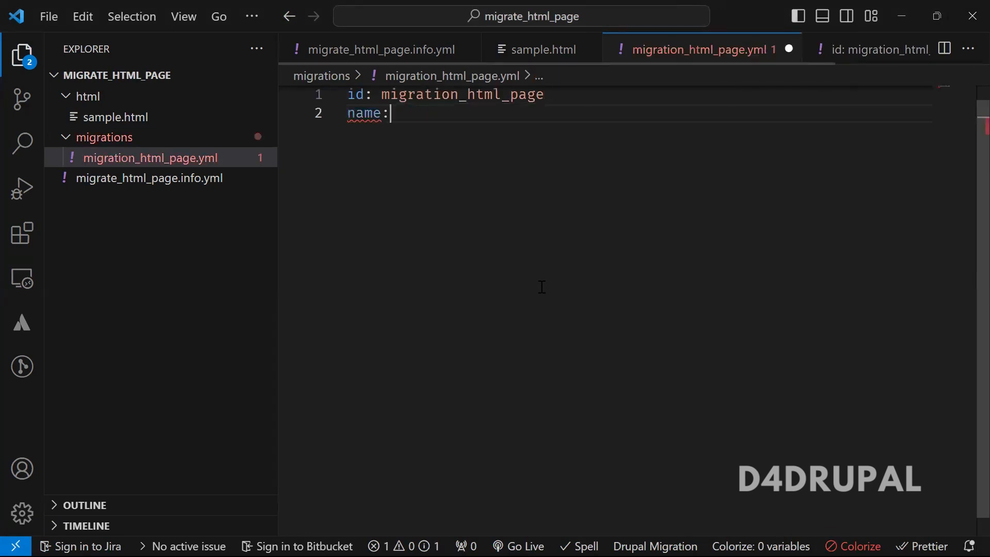
type("migrate")
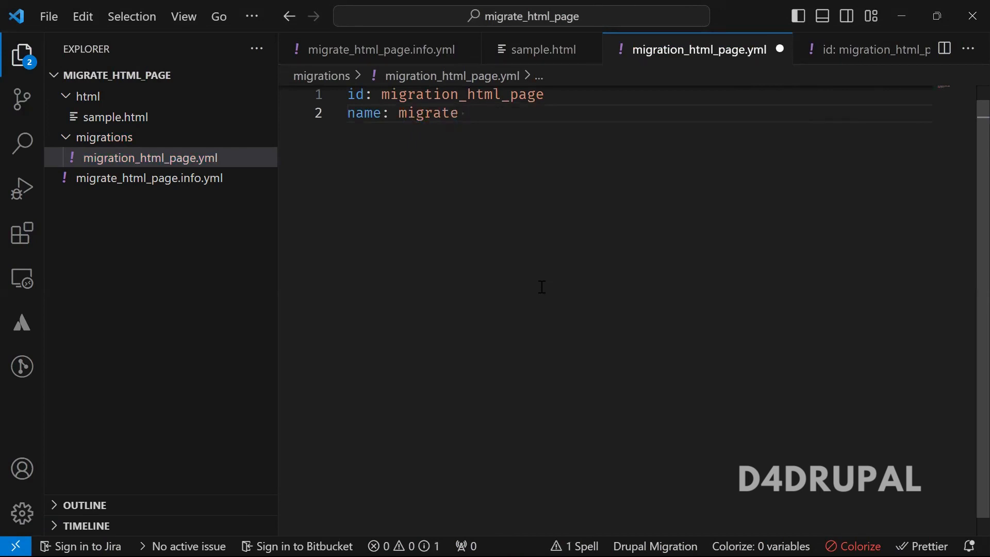
type("ion f")
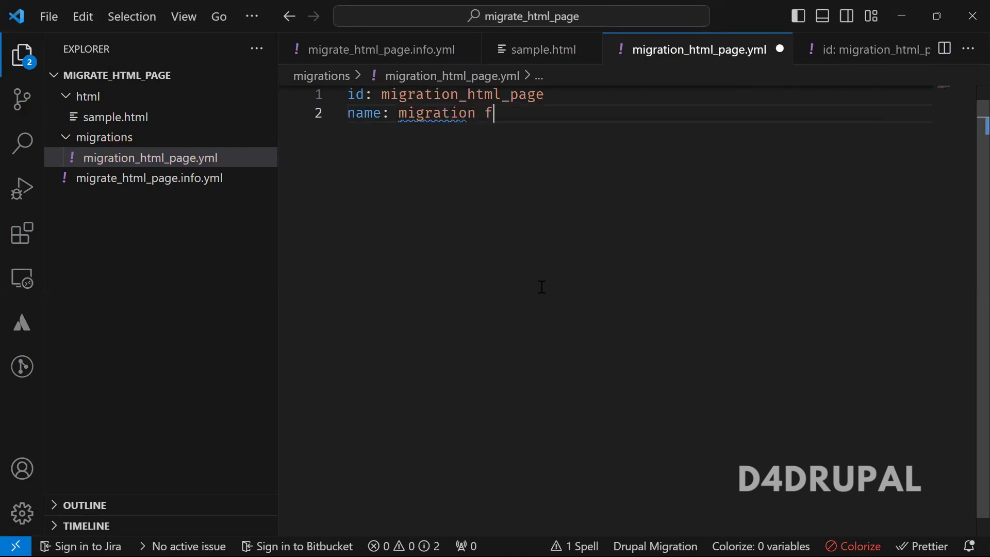
type("rom html pa")
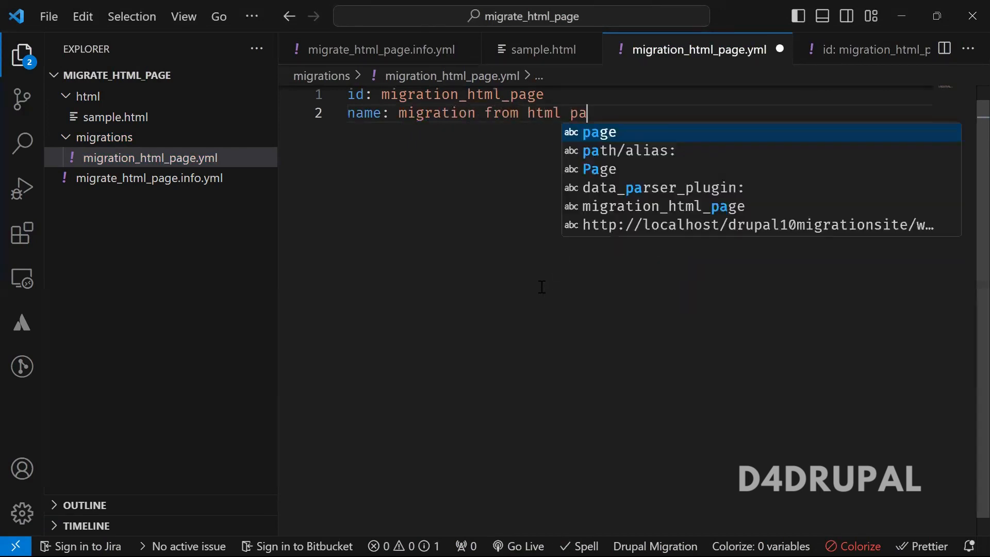
Step: Add a 'group: migrating html' line below the name entry
key("Enter")
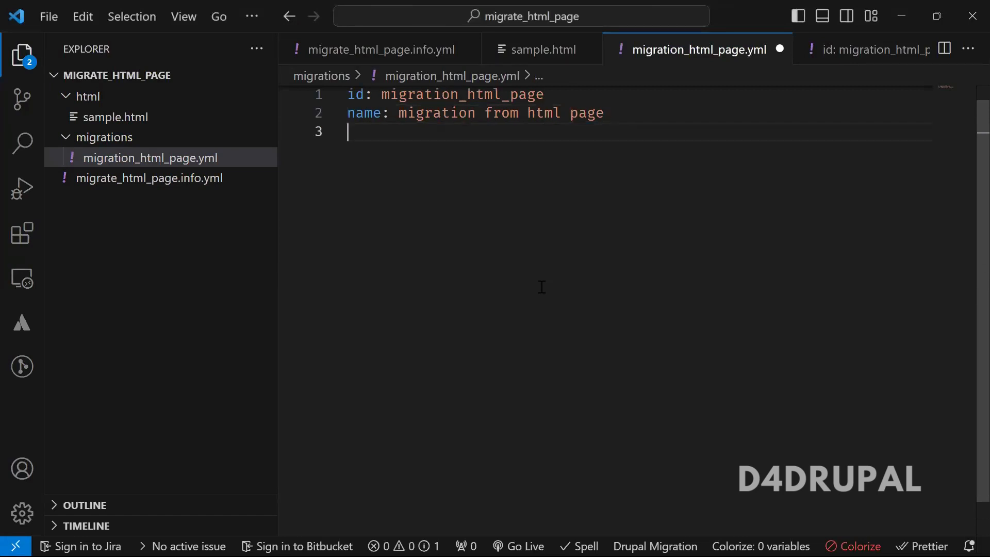
type("grpu")
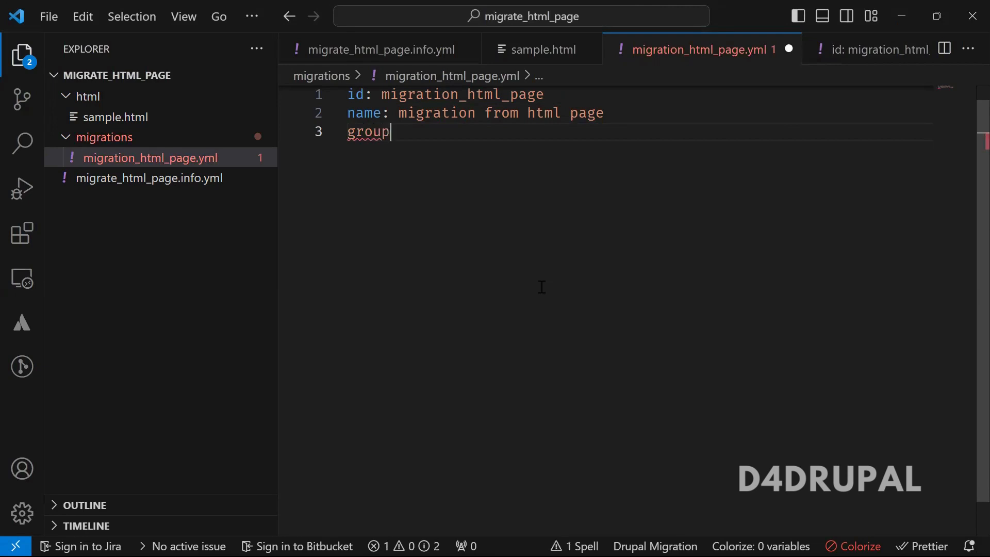
type(": m")
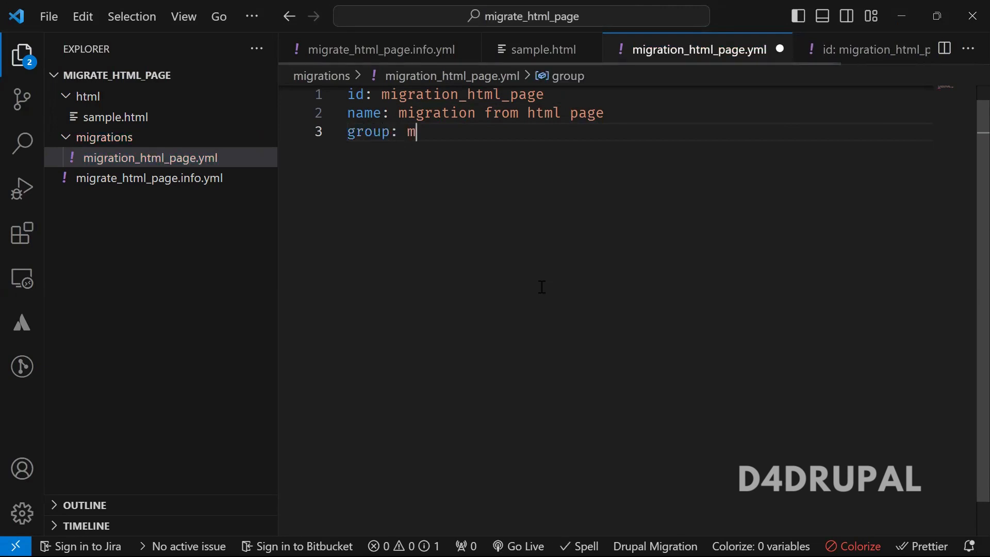
type("igrat")
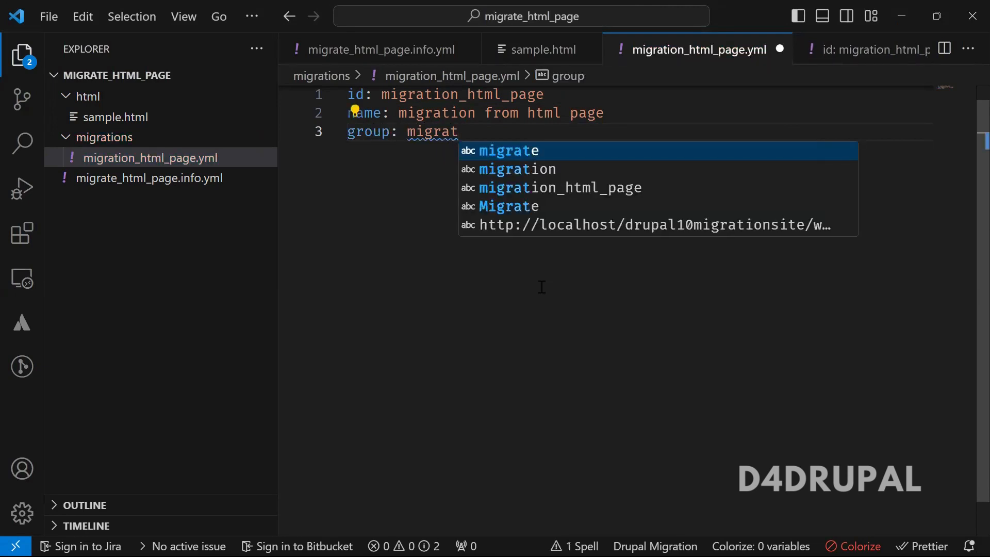
type("ing html")
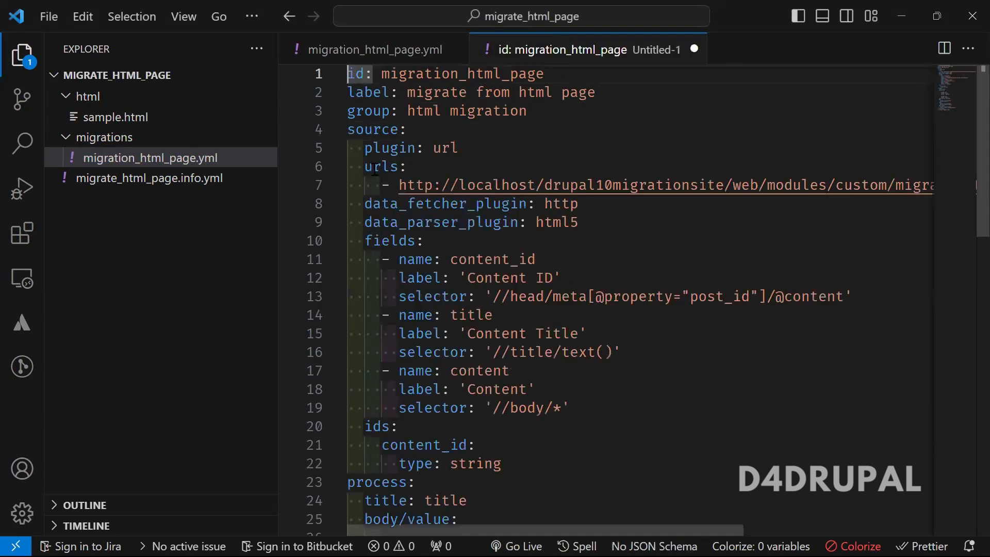
mouse_move(381, 50)
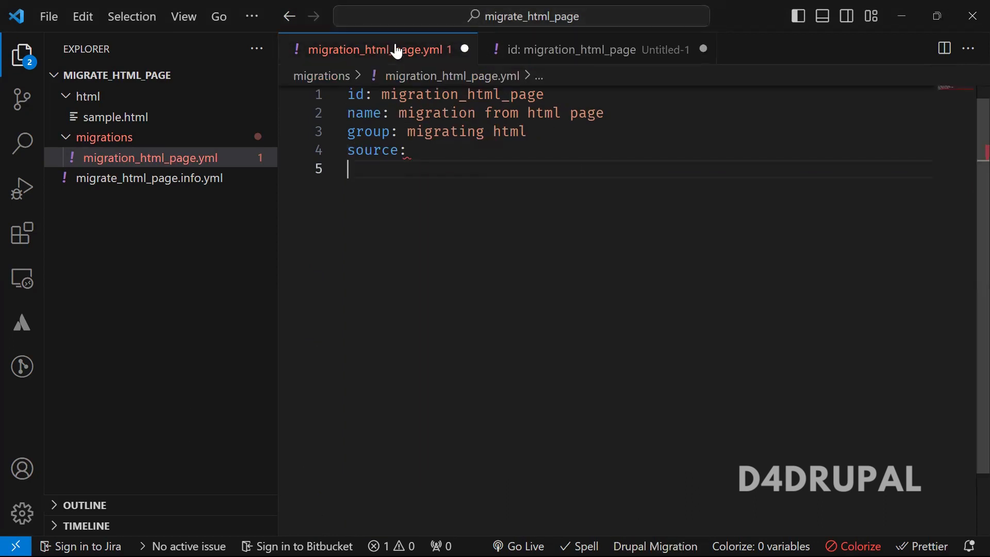
Step: Add 'plugin: url' under source and point out the plugin value and sample.html URL
type("plugin: url")
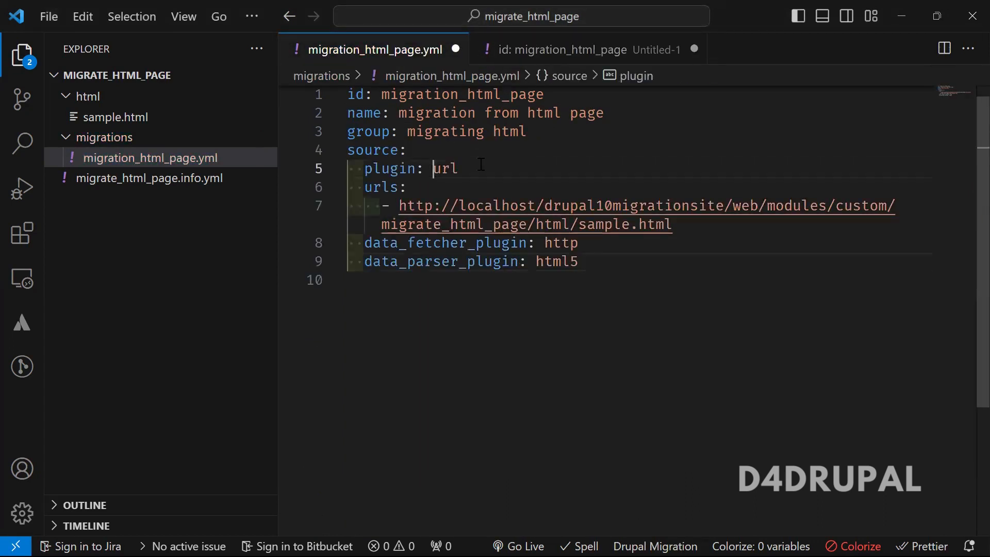
double_click(444, 169)
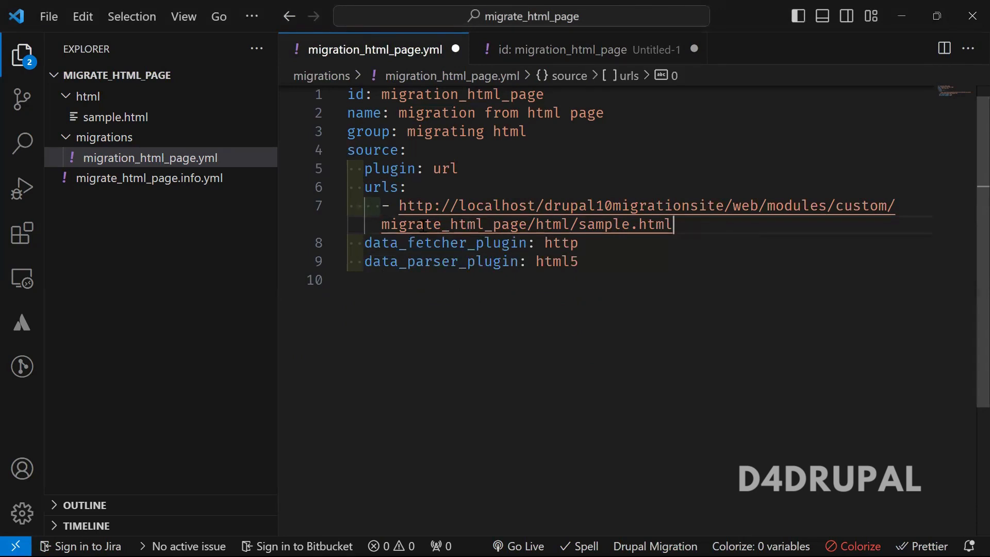
double_click(452, 225)
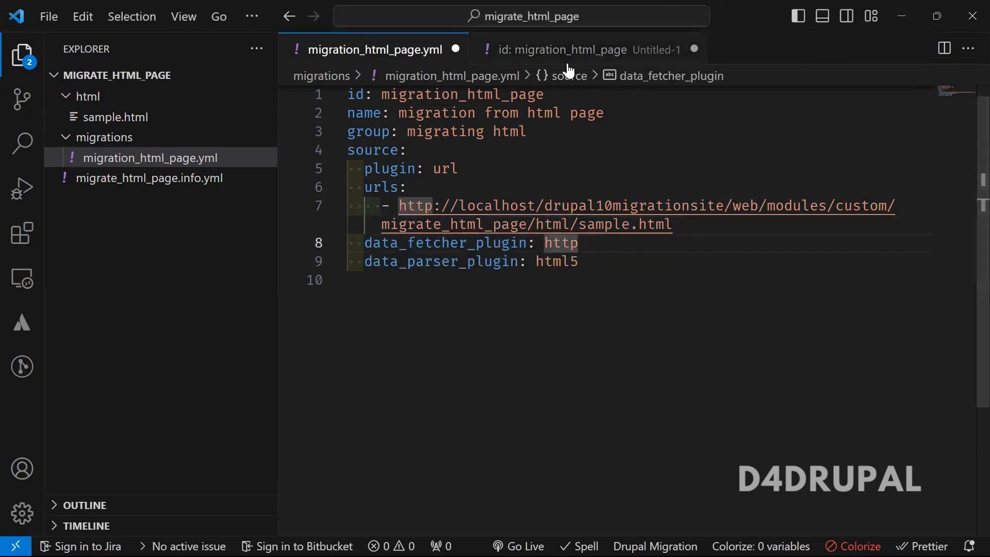
Step: Copy the source fields from the reference migration, reviewing the content_id name and selector
left_click(565, 50)
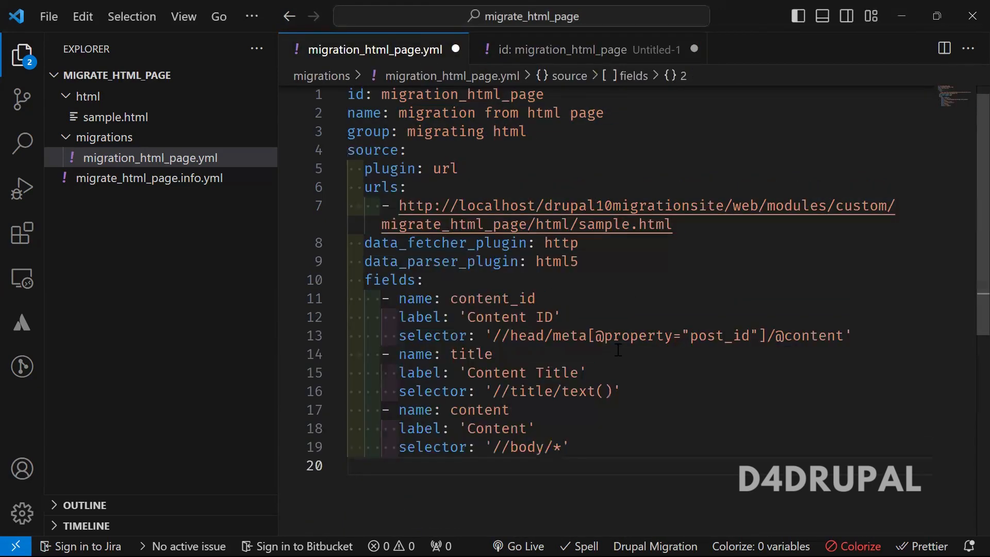
scroll("down", 3)
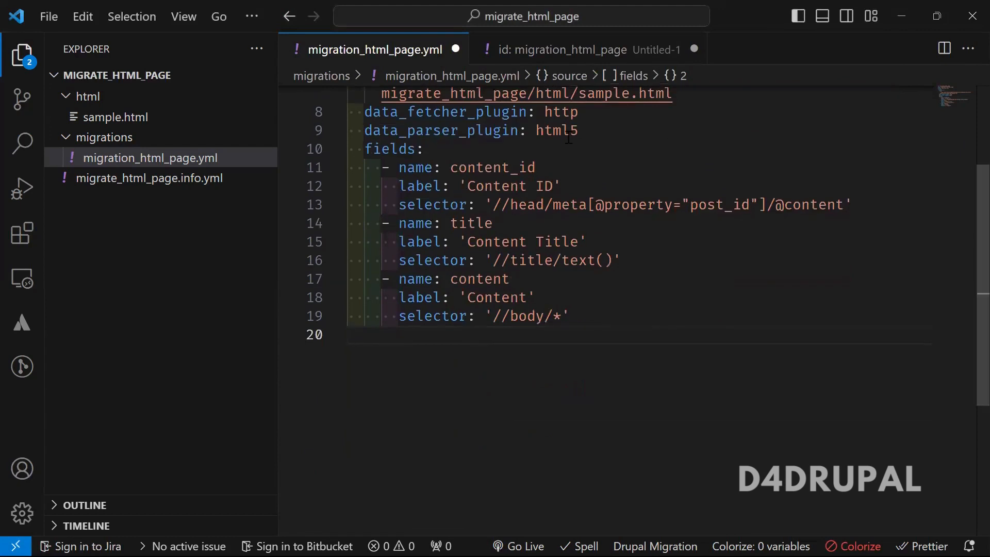
double_click(492, 167)
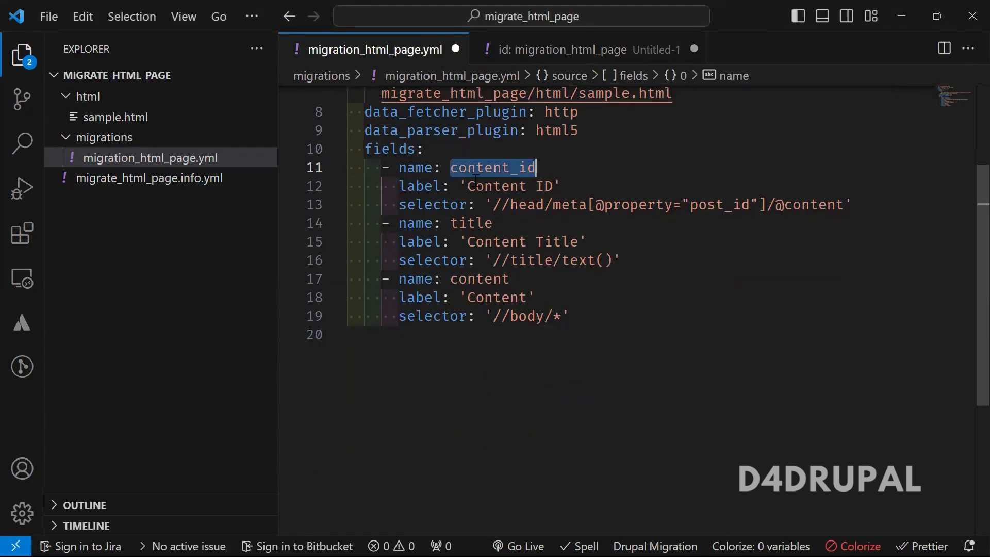
double_click(504, 186)
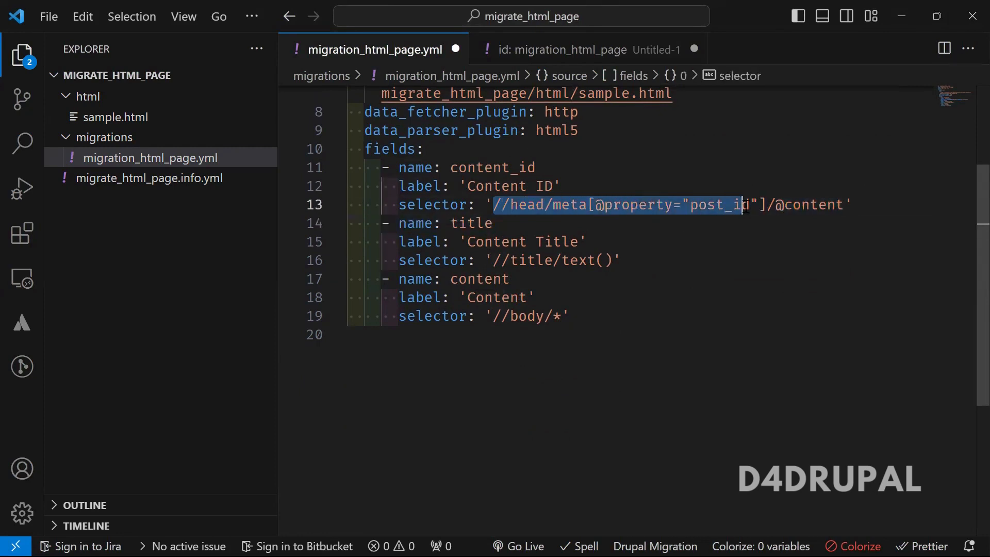
Step: Match the content_id selector's content attribute to sample.html's post_id meta value 4321
left_click(118, 118)
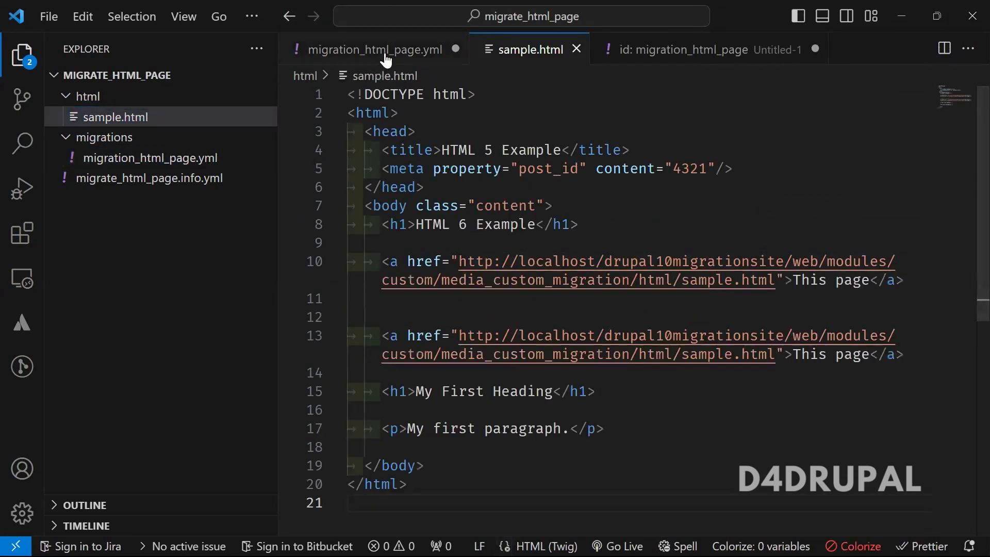
left_click(374, 49)
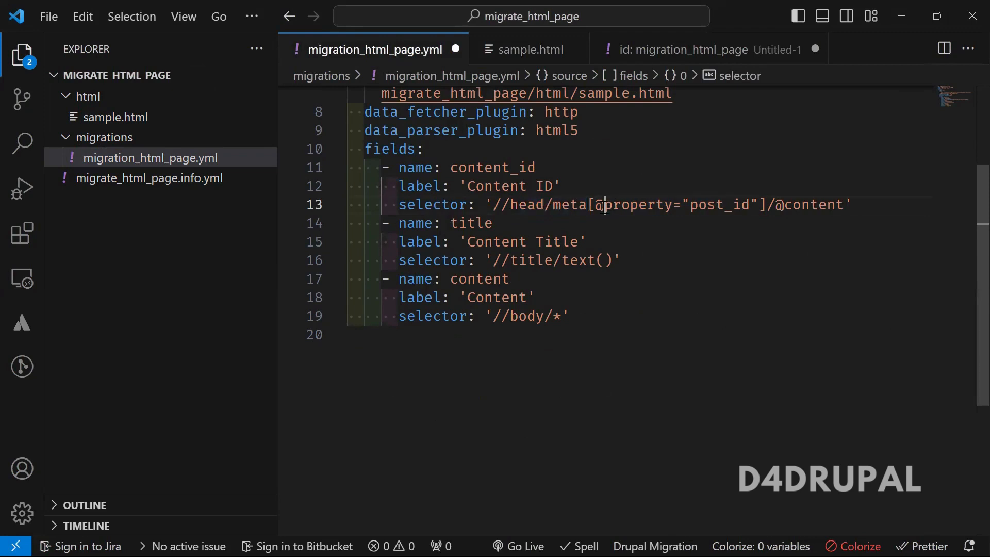
double_click(718, 205)
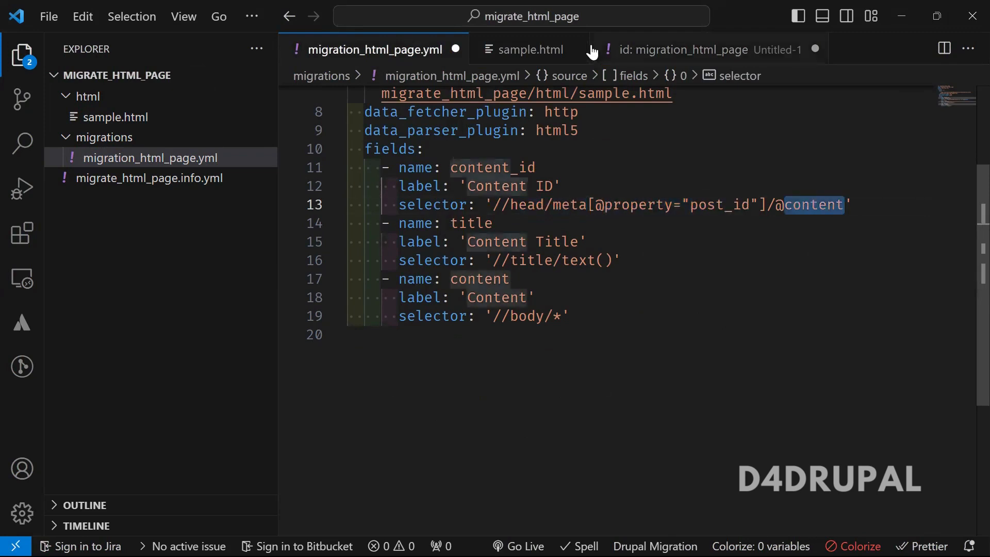
left_click(524, 49)
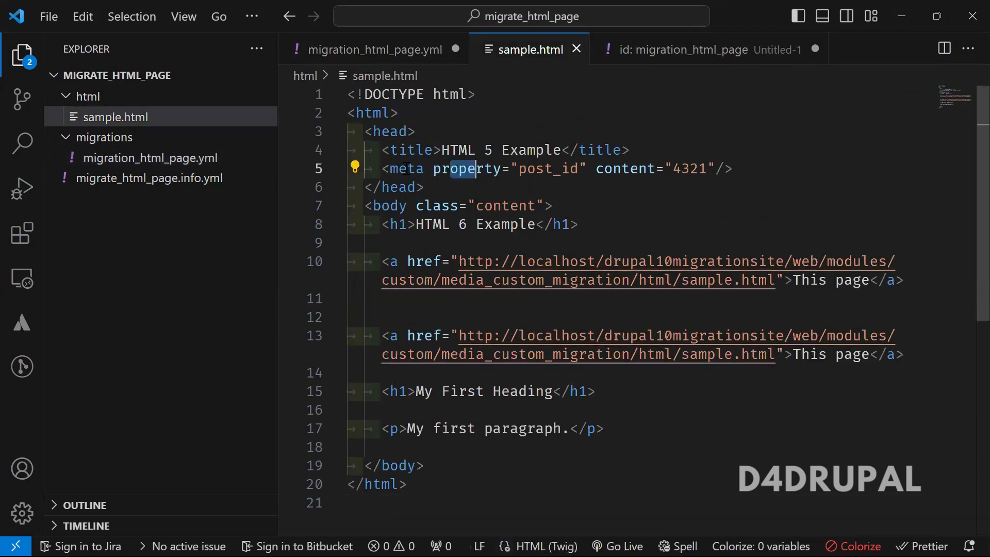
triple_click(562, 169)
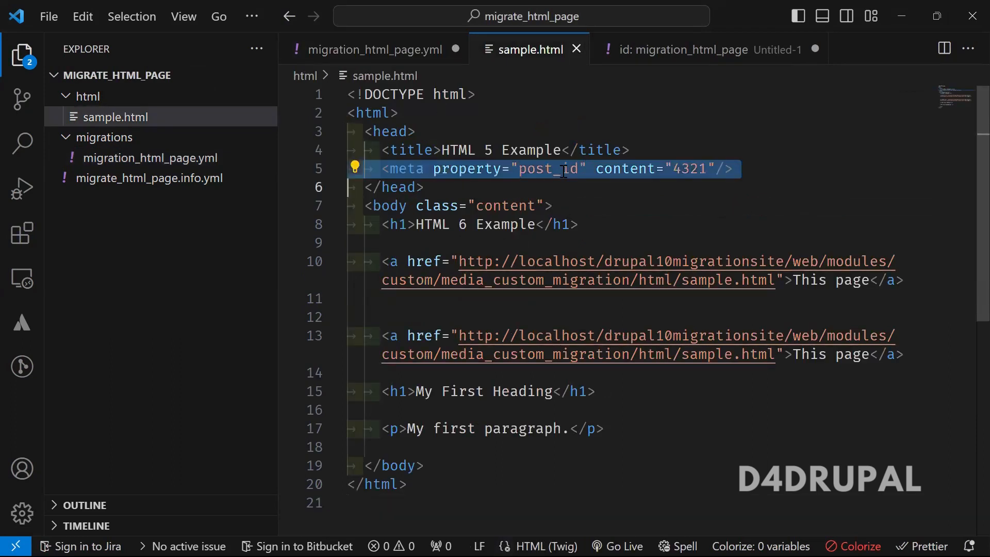
double_click(551, 168)
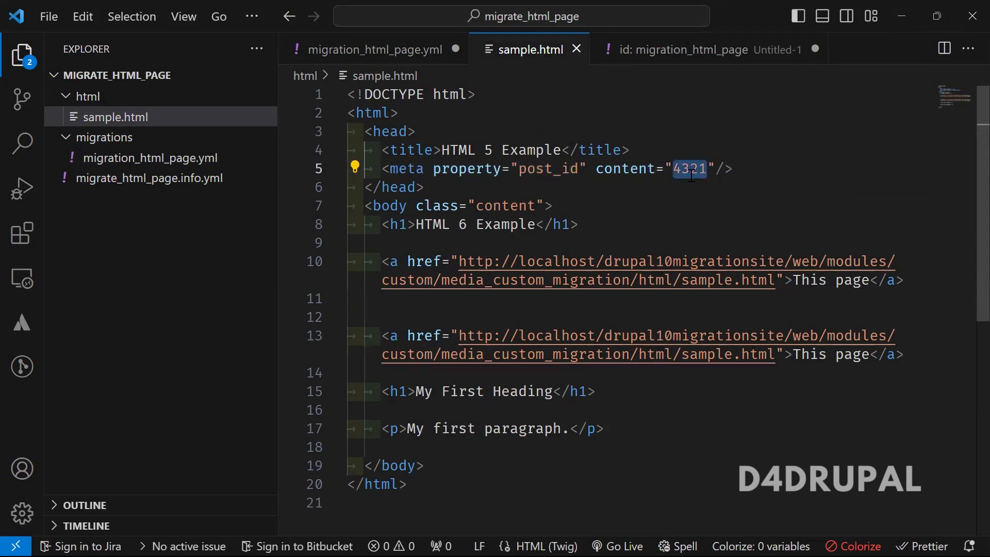
left_click(372, 50)
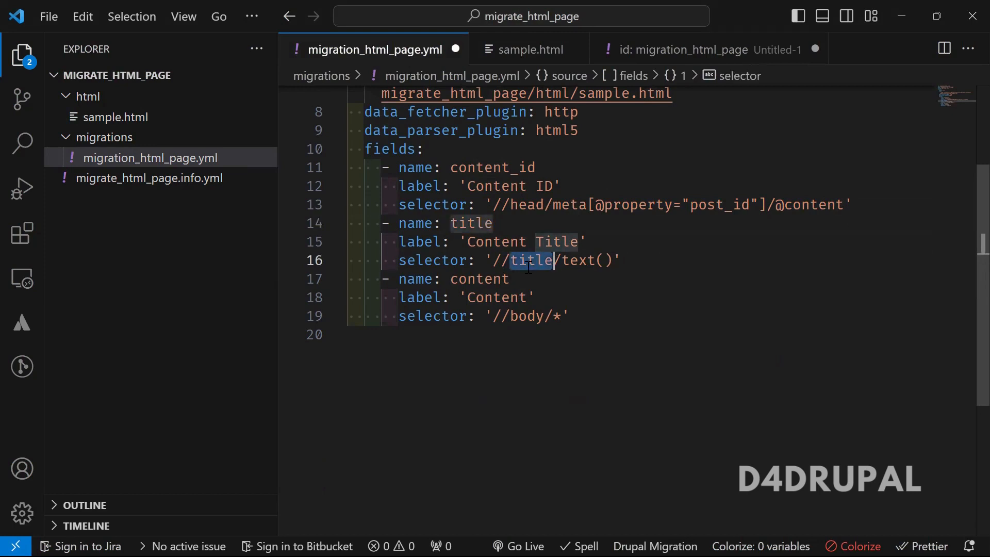
mouse_move(526, 50)
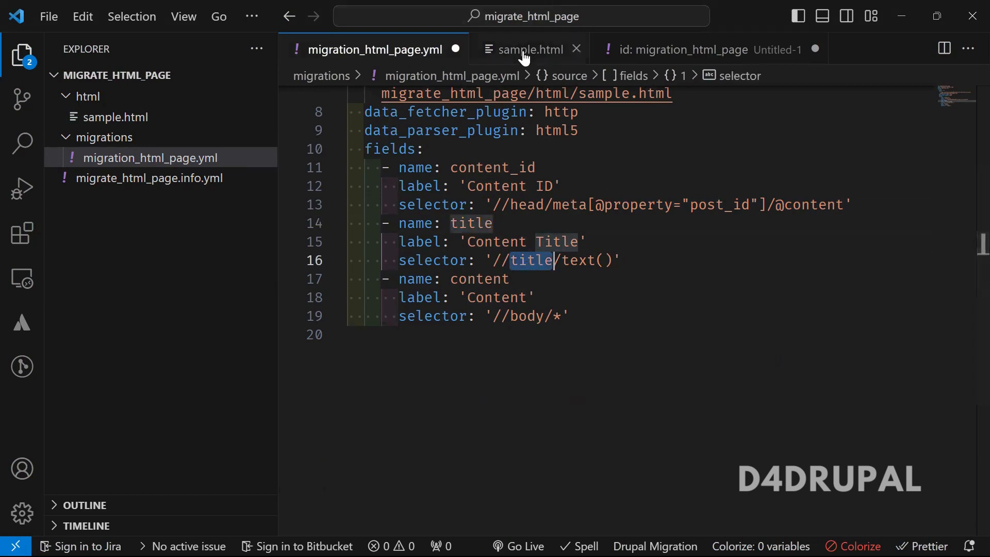
Step: Check the title and body elements in sample.html against the '//body/*' content selector
left_click(525, 49)
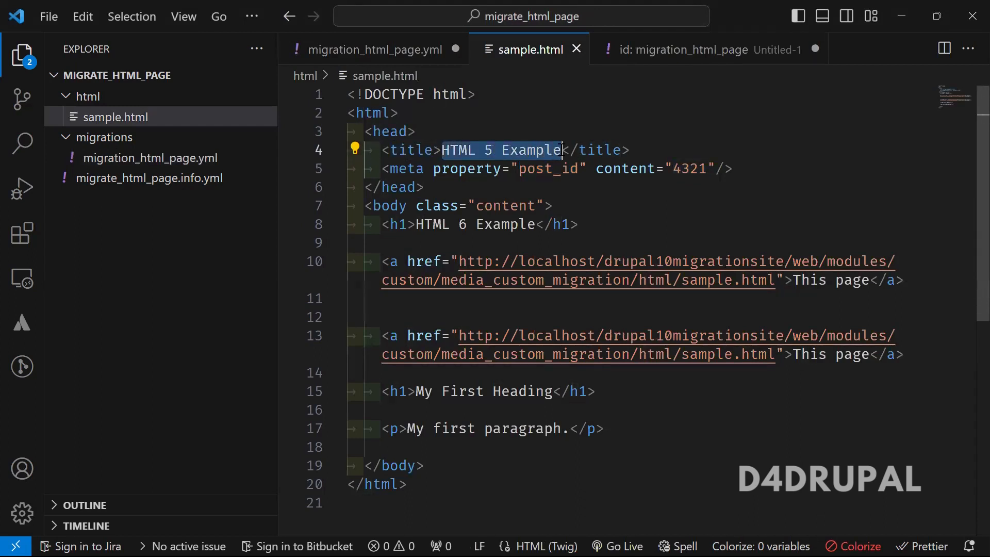
left_click(372, 49)
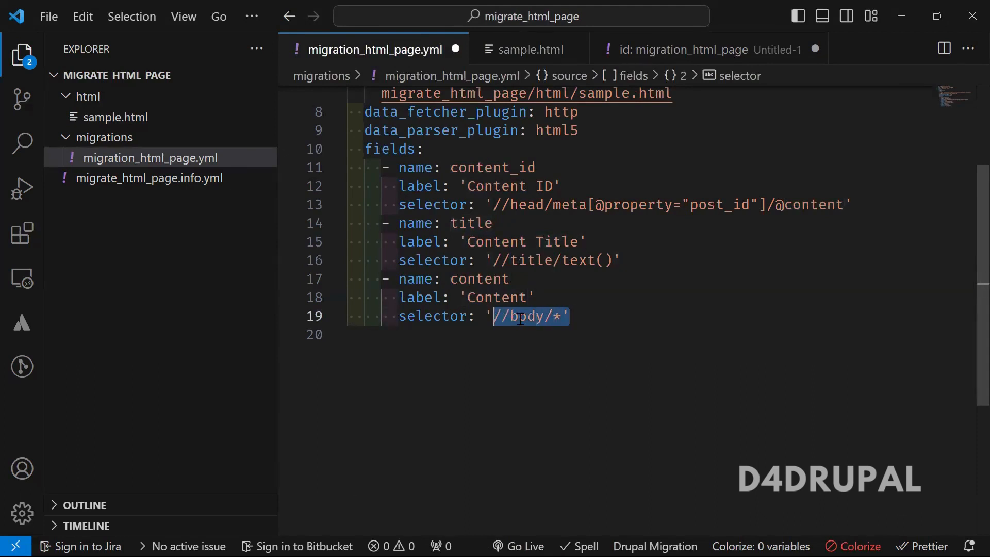
left_click(528, 49)
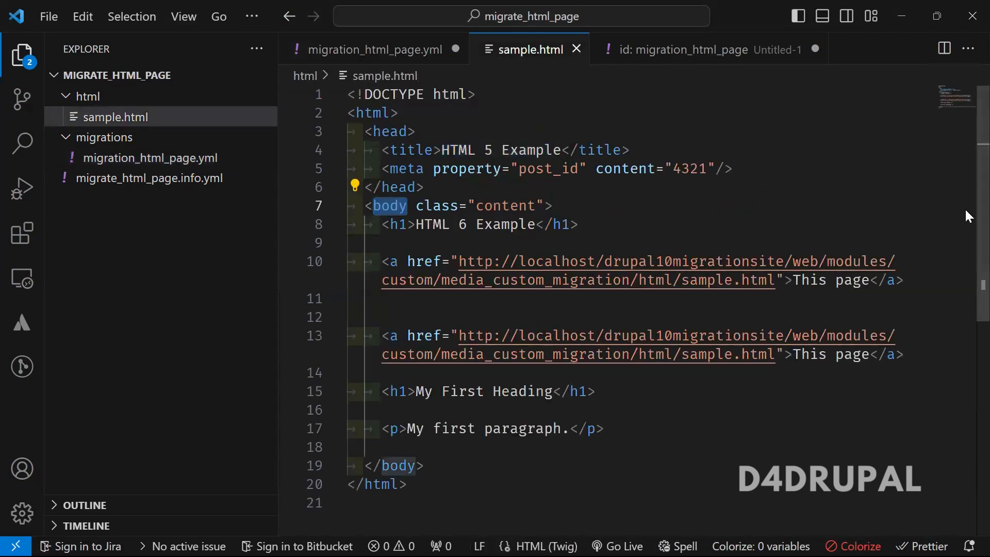
scroll("down", 3)
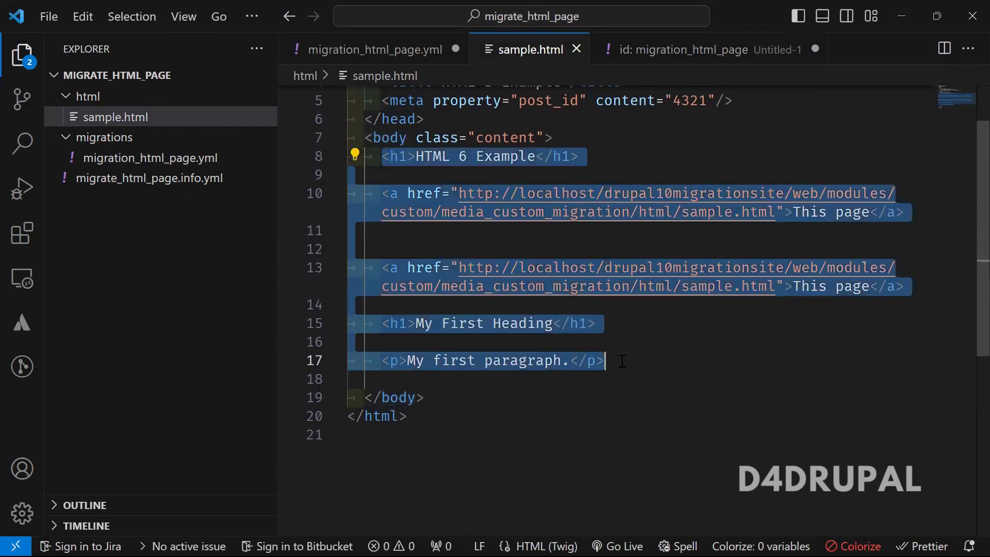
left_click(375, 49)
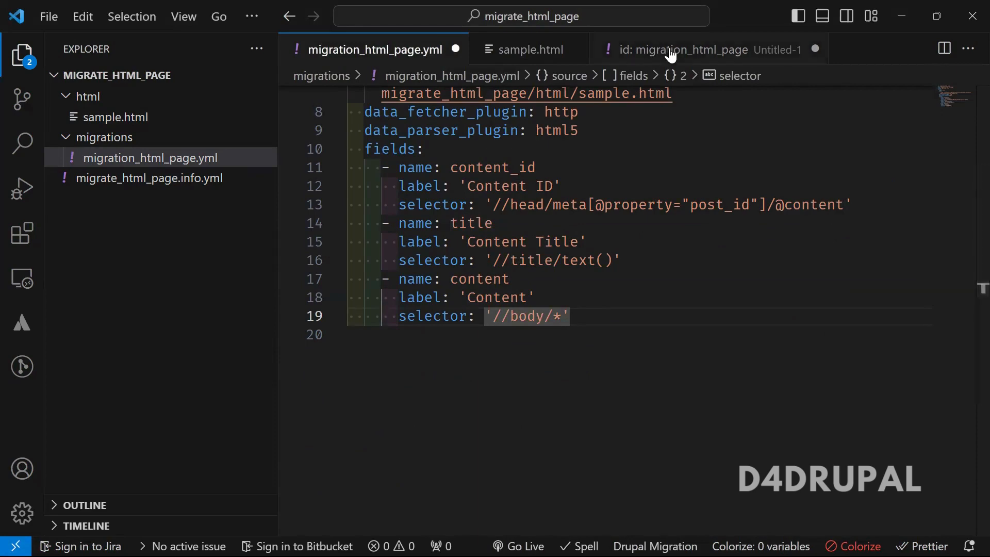
Step: Paste the ids block keying content_id as a string from the reference draft below fields
left_click(682, 49)
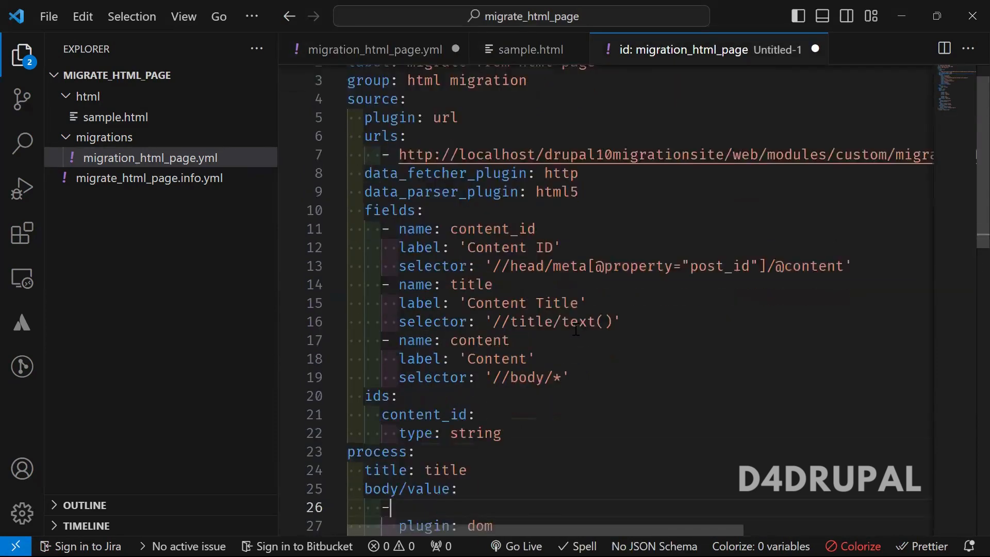
scroll("down", 3)
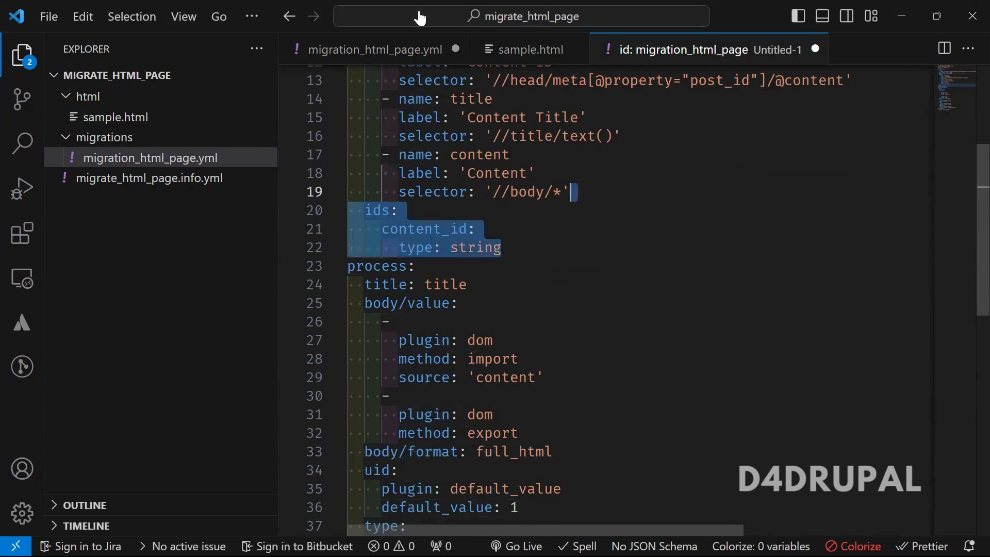
left_click(372, 50)
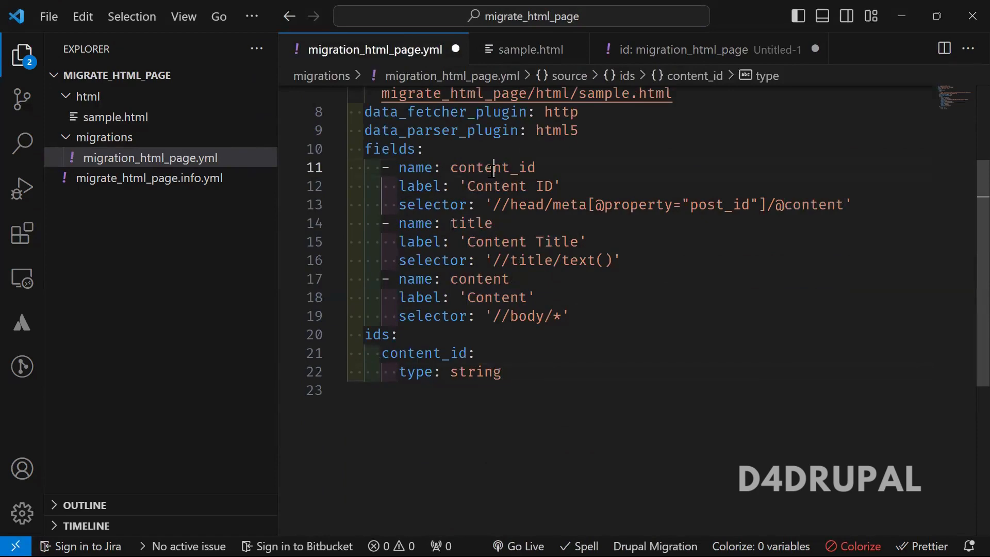
left_click(472, 353)
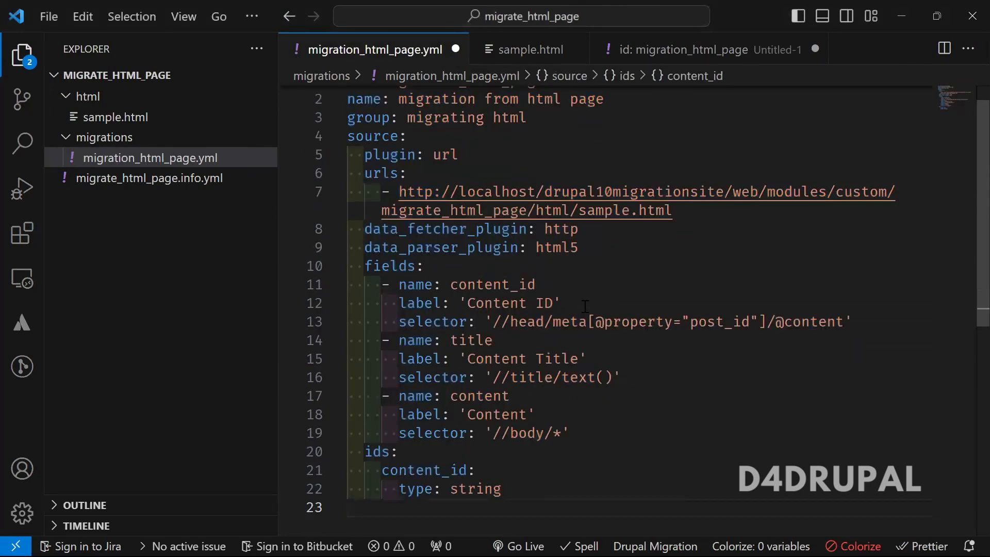
mouse_move(536, 353)
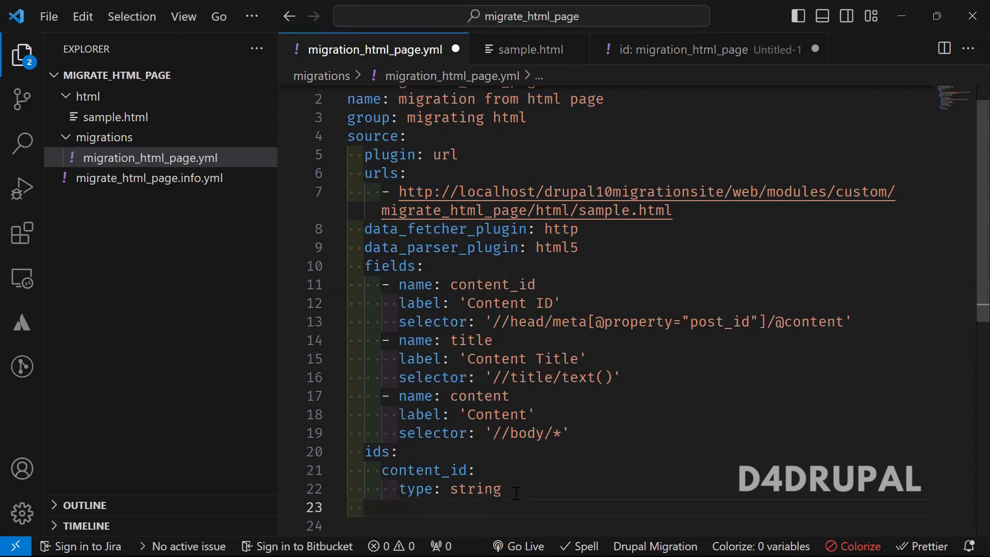
type("process:")
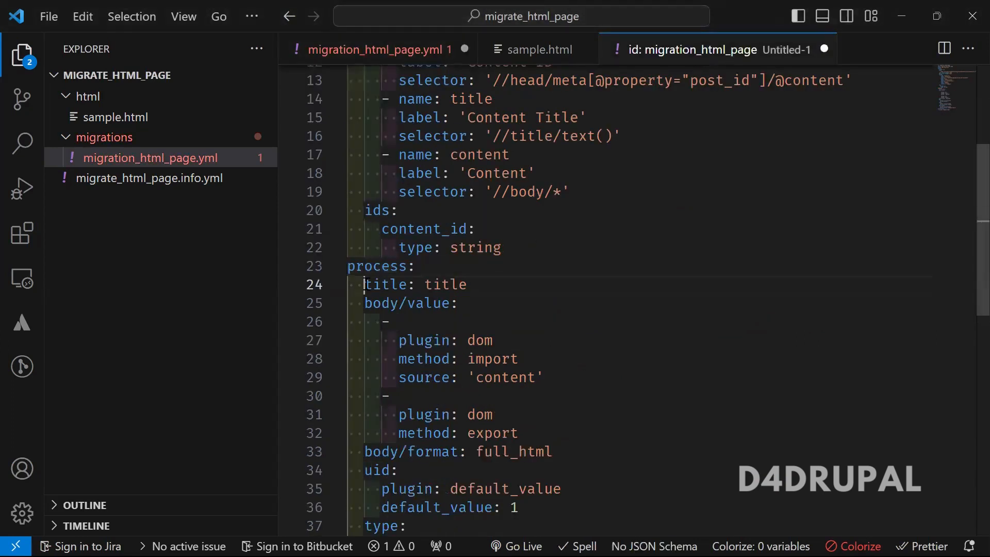
Step: Copy the process section from Untitled-1 and explain the title and body/format mappings
left_click_drag(363, 284, 551, 452)
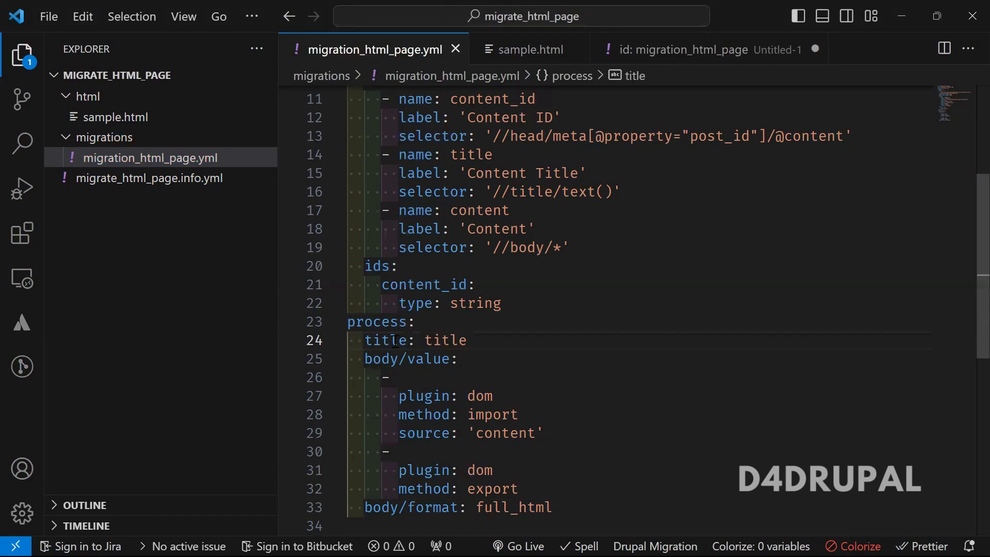
double_click(385, 340)
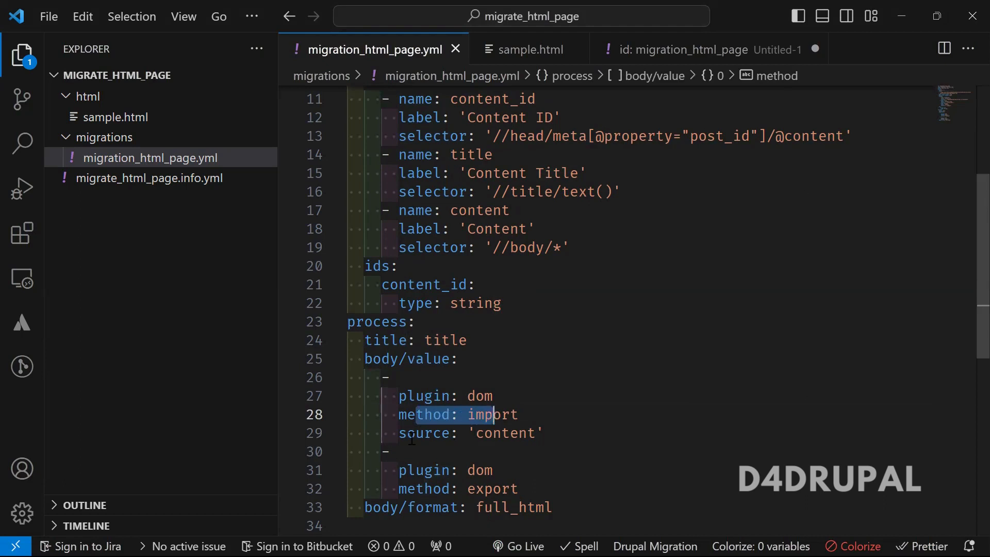
left_click(431, 433)
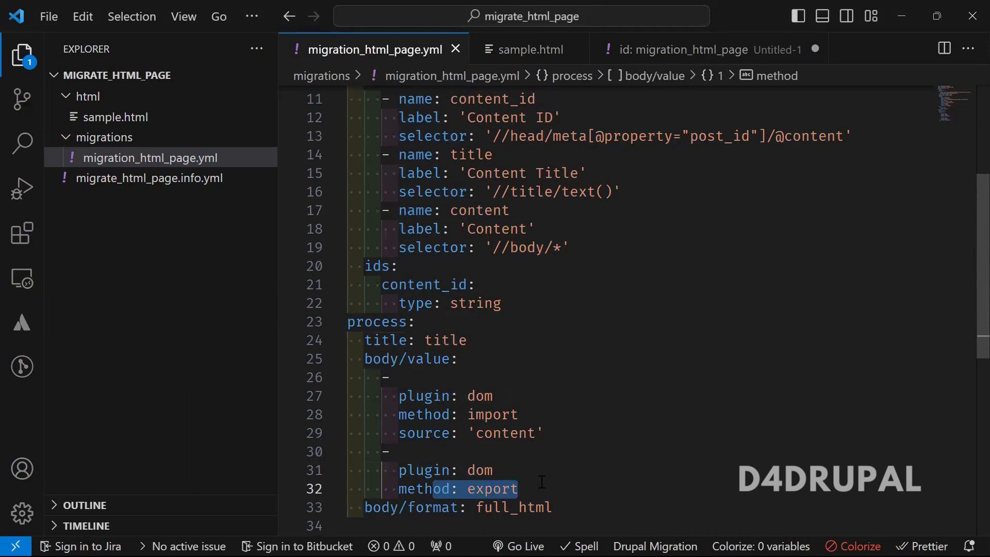
double_click(381, 507)
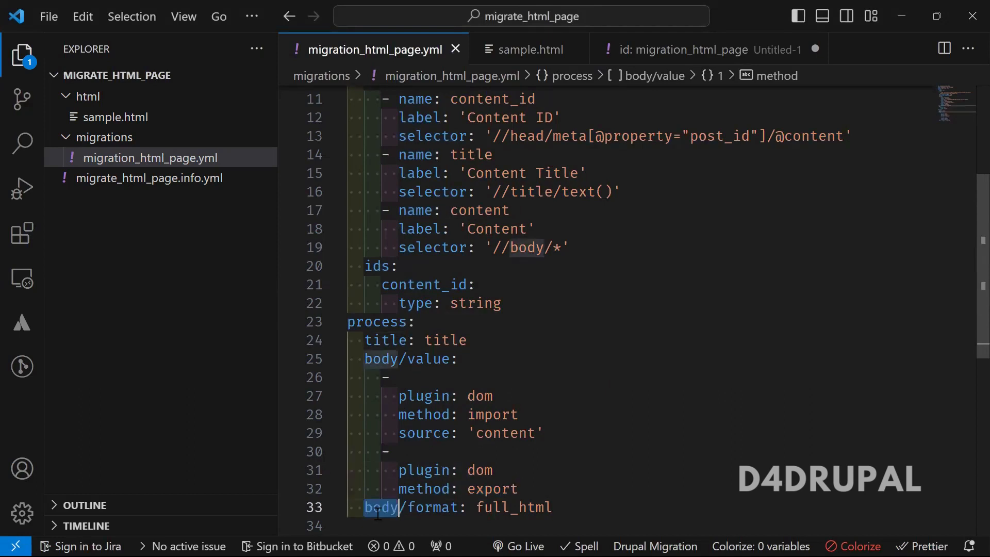
left_click(513, 507)
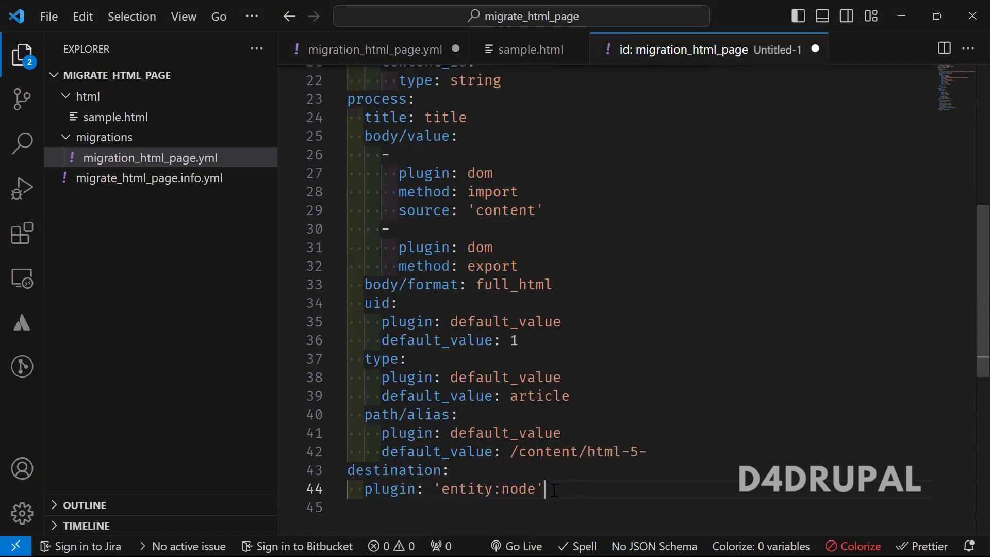
Step: Add uid 1, article type, /content/html-5- alias and entity:node destination, then save
double_click(486, 489)
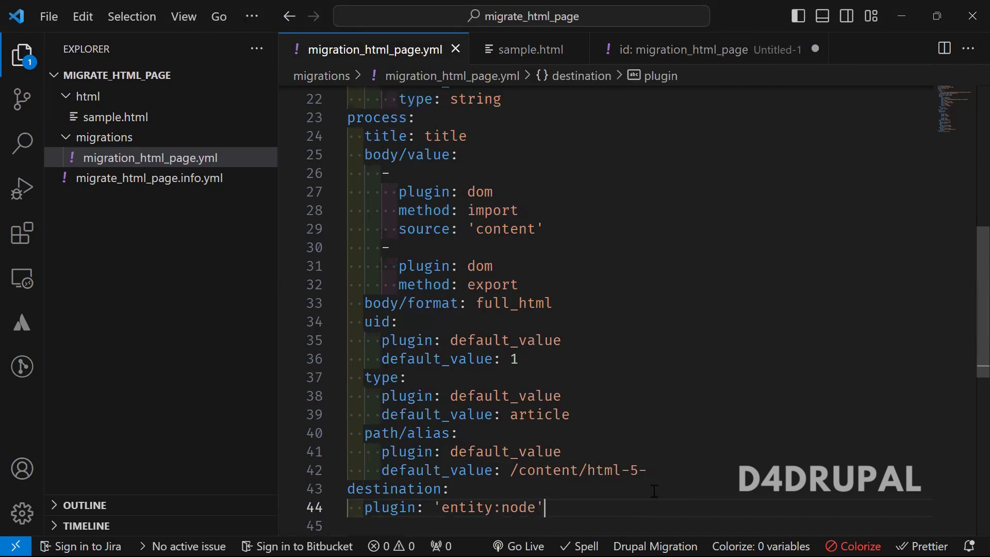
scroll("up", 3)
type("drush c")
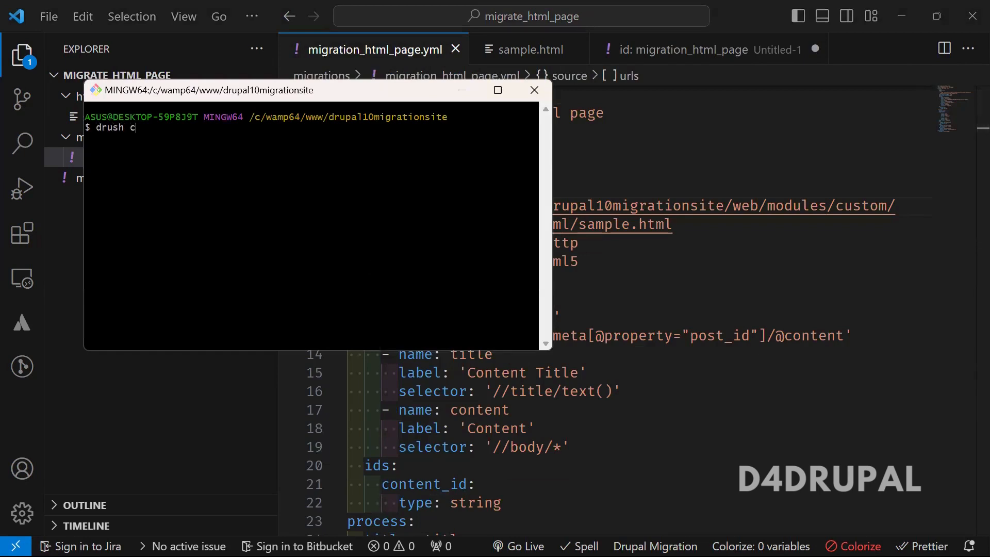
Step: Rebuild the Drupal cache with drush cr and run the HTML page migration with drush mim
type("r")
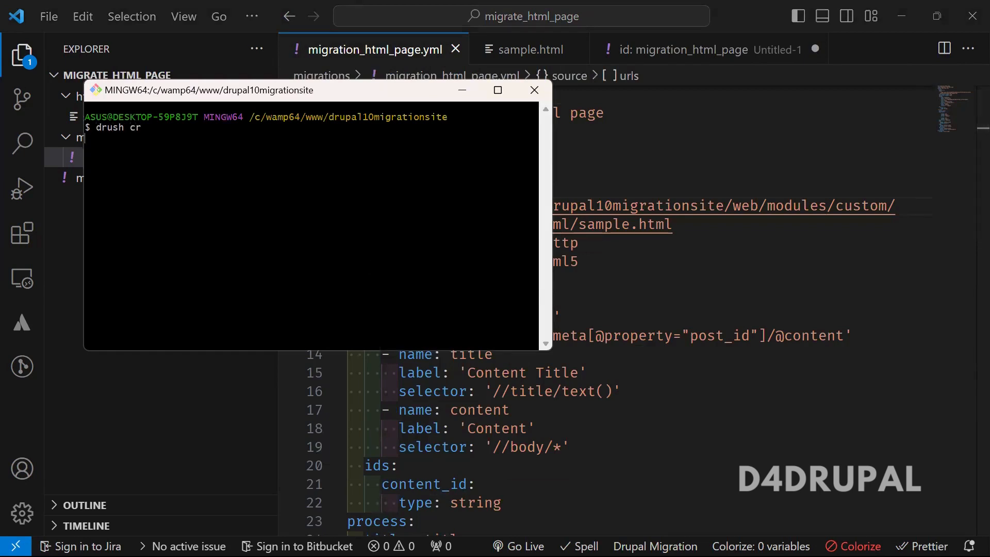
mouse_move(571, 242)
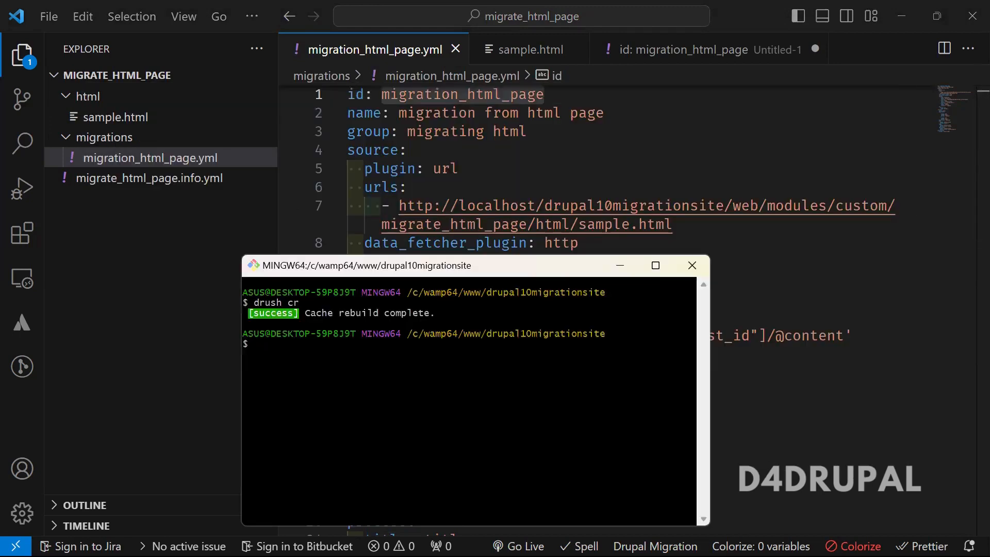
type("drush mim")
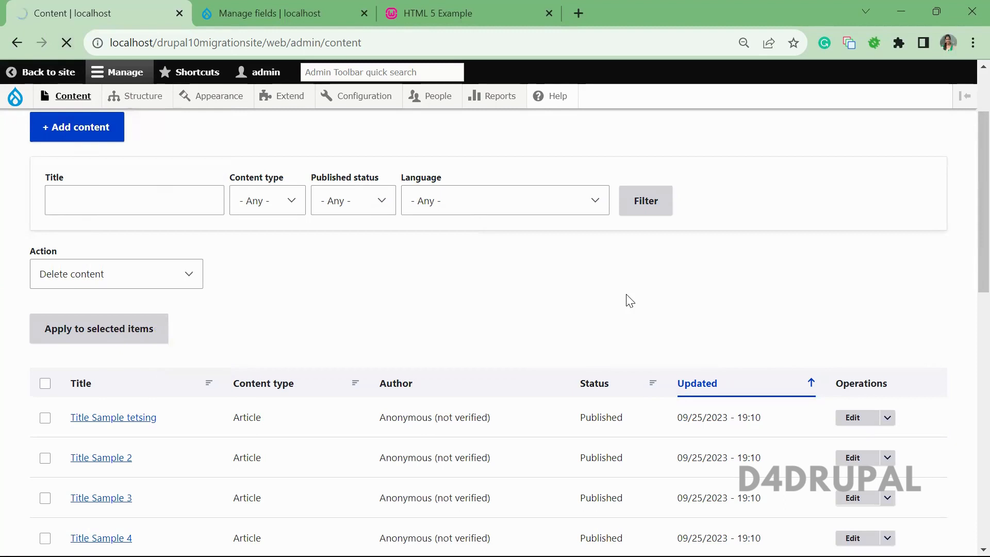
mouse_move(534, 309)
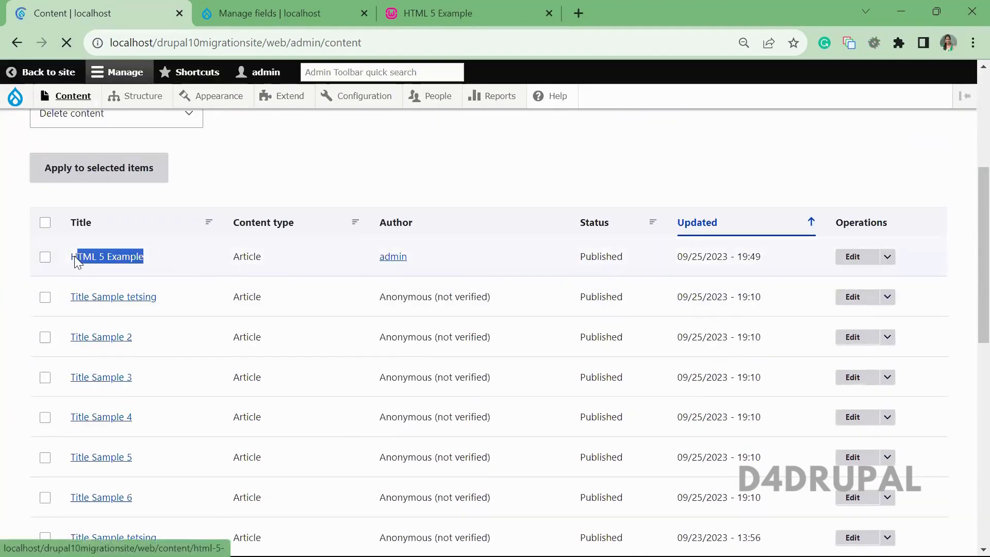
Step: Open the imported 'HTML 5 Example' article's edit form from the content list
left_click(851, 256)
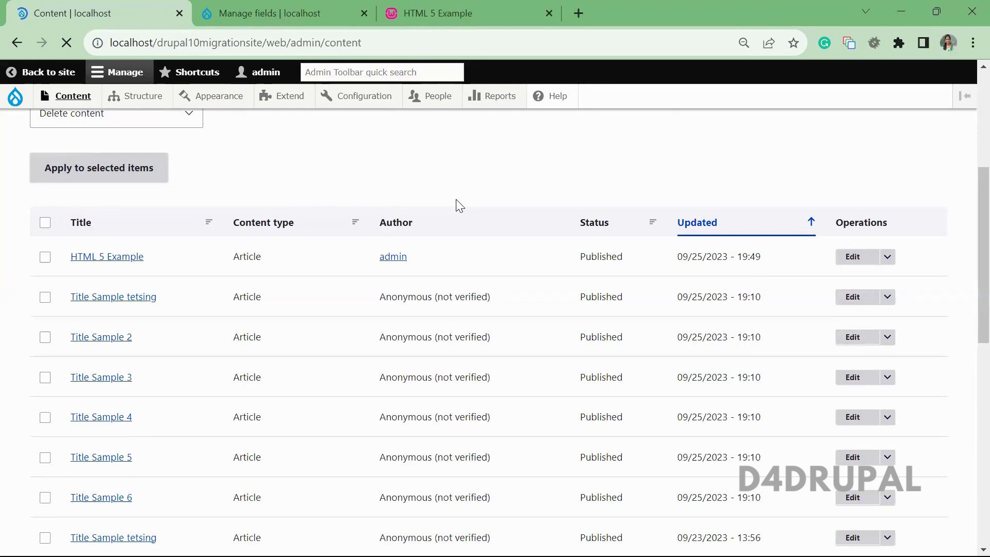
left_click(851, 257)
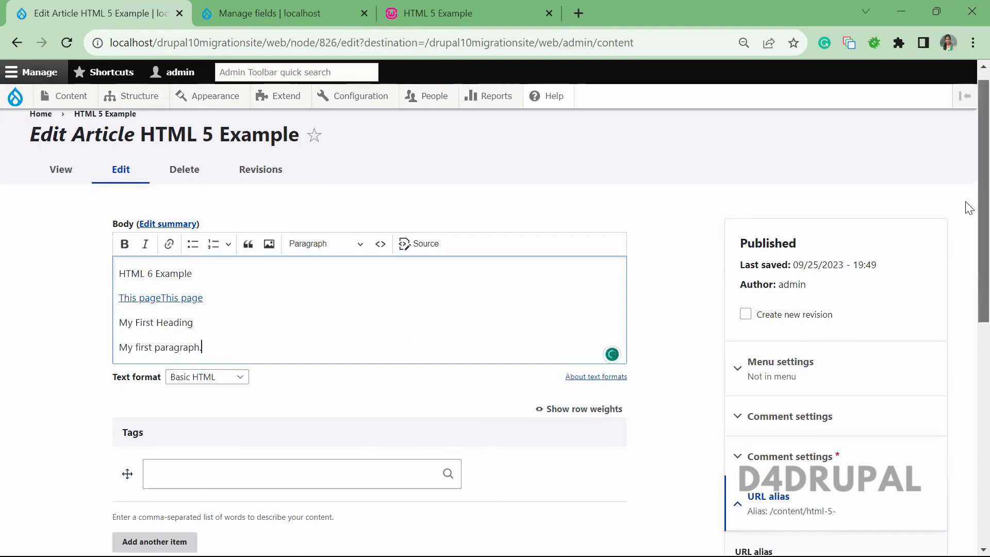
scroll("down", 3)
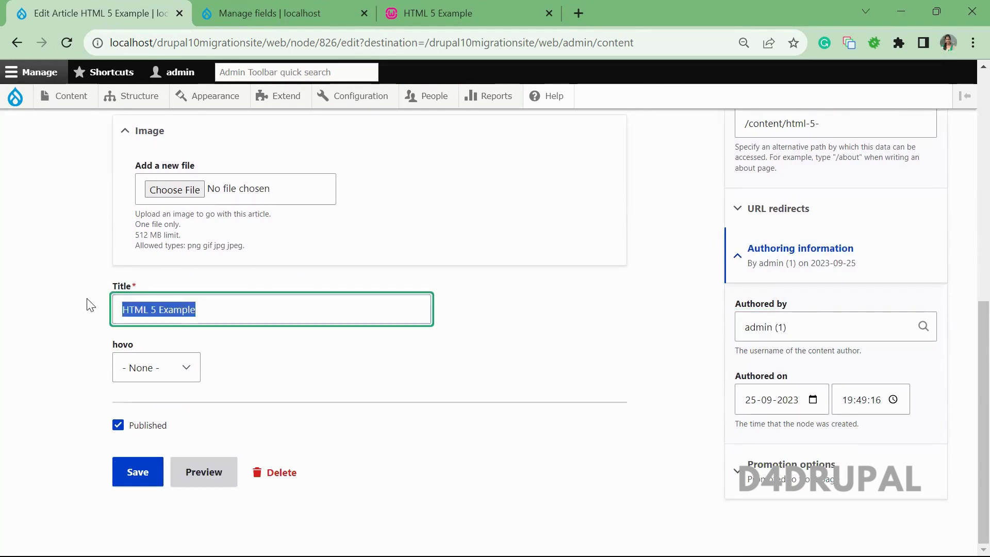
left_click(467, 13)
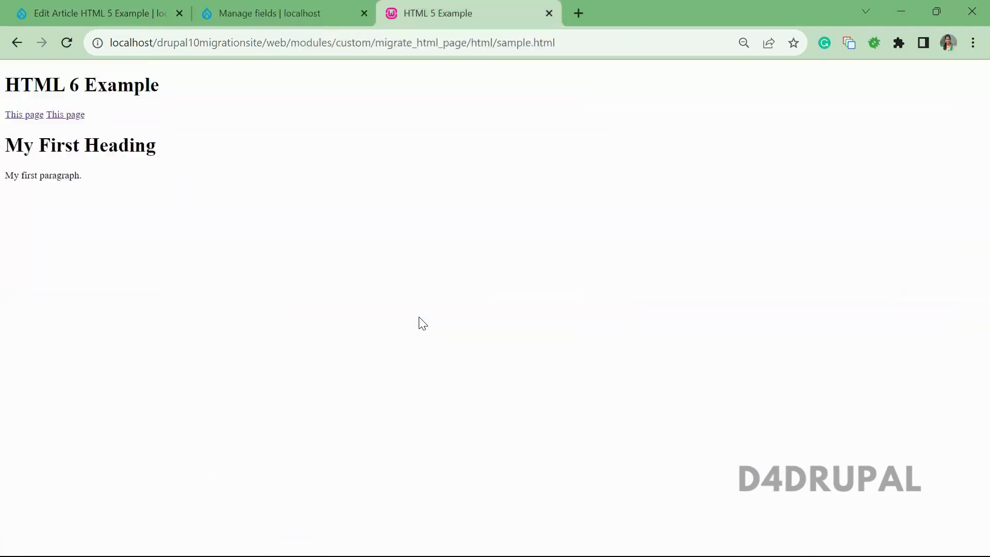
mouse_move(209, 76)
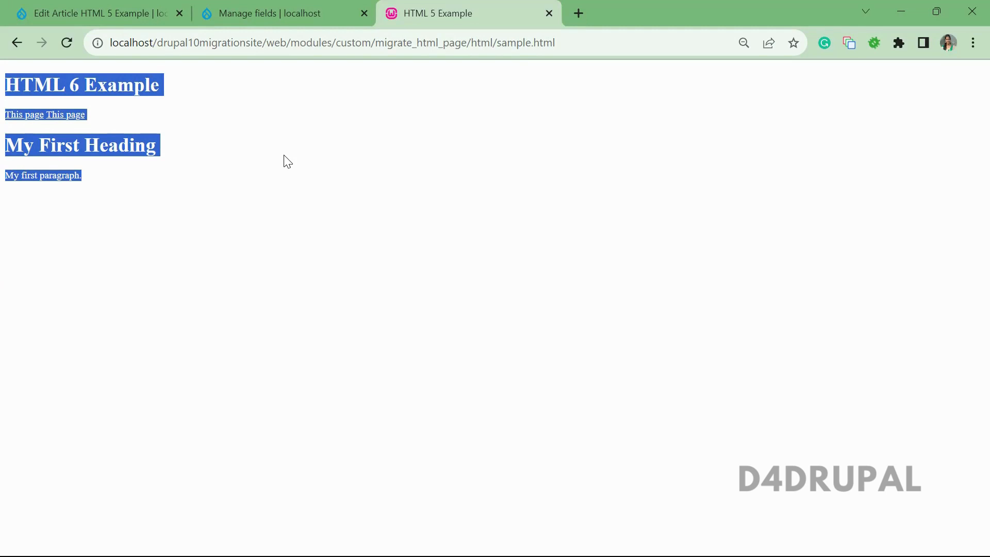
left_click(94, 13)
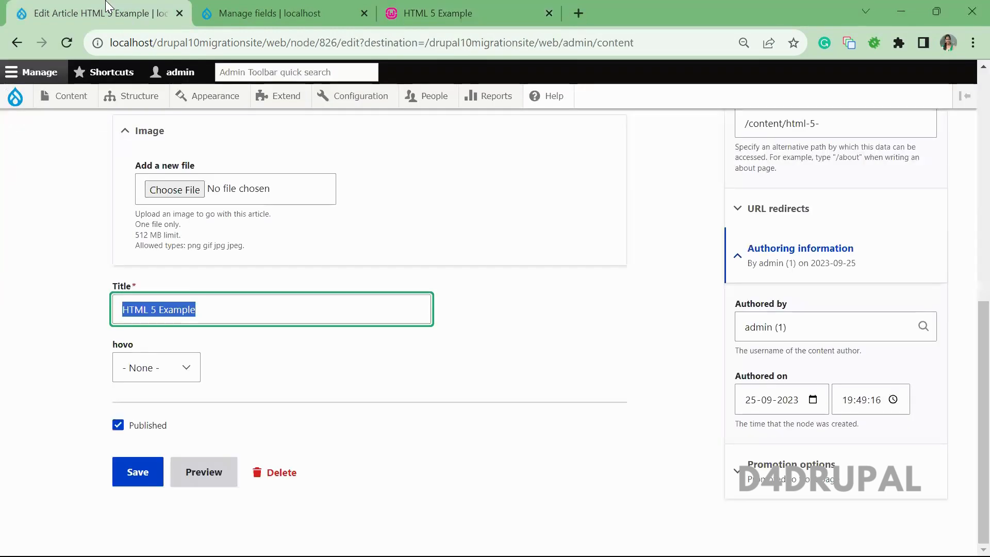